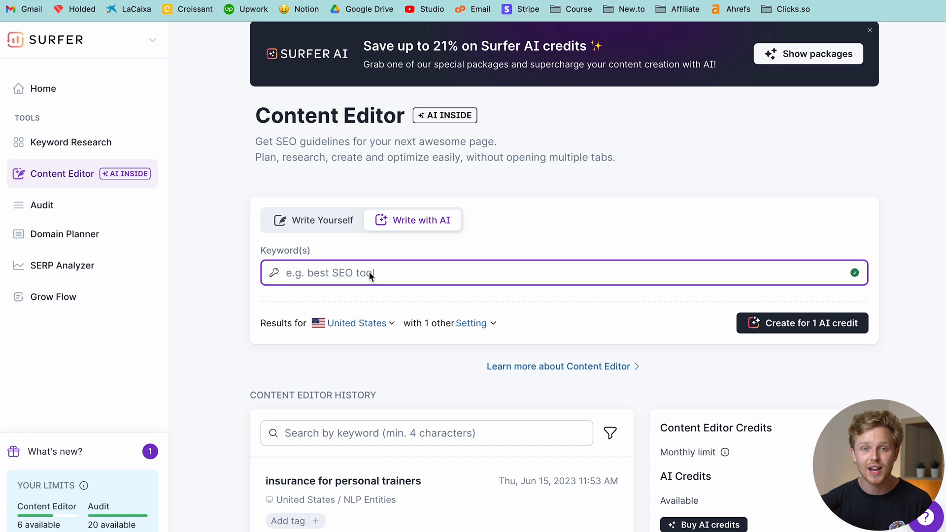
Enter the vegan and easy brownie keywords and create the AI article for 1 credit.
{"action": "type", "text": "vegan brownie recipe brownies vegan"}
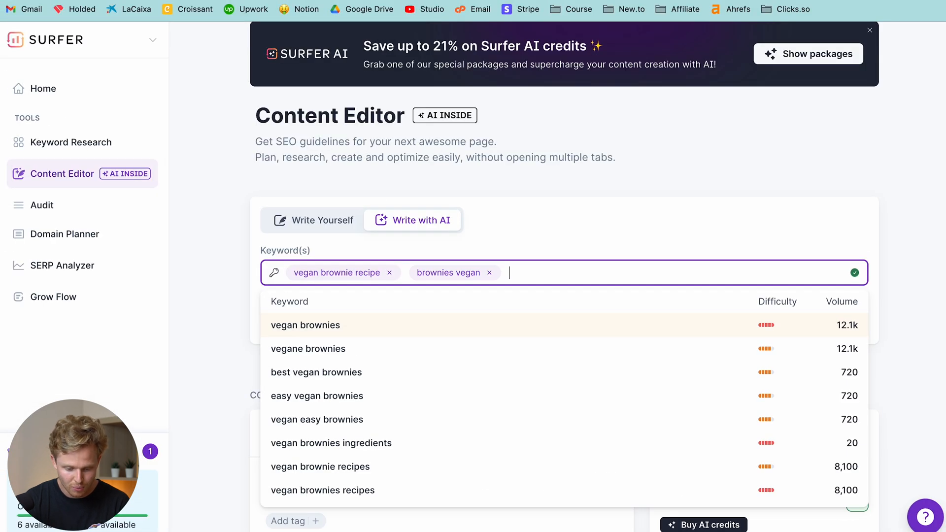
{"action": "type", "text": "easy vegan brownies"}
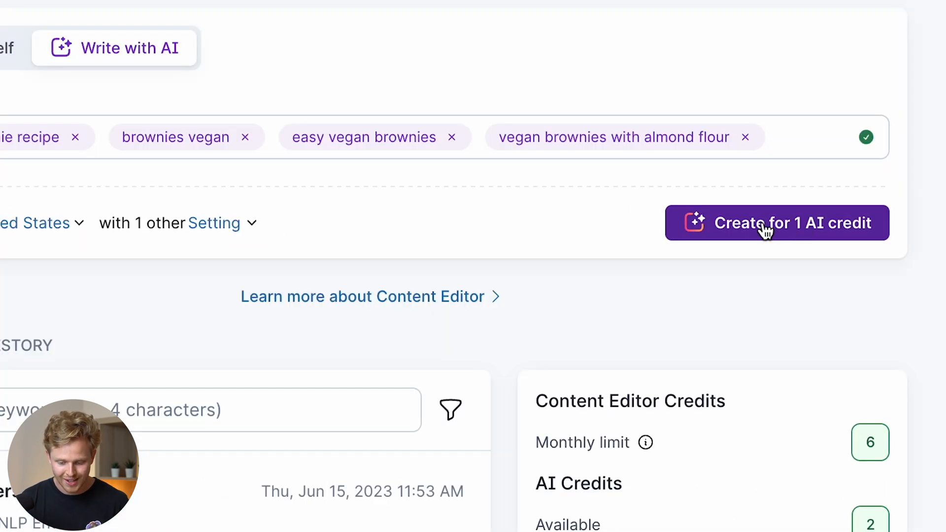
{"action": "left_click", "coordinate": [777, 222]}
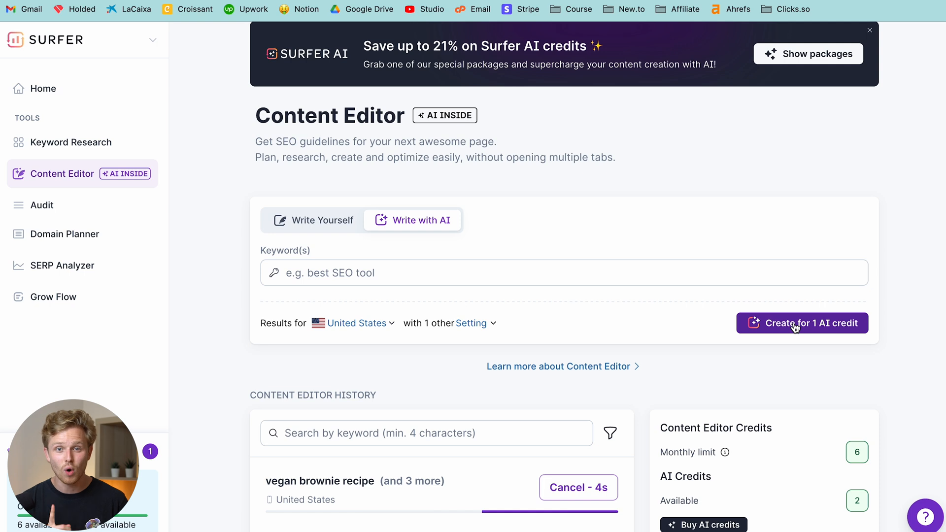
{"action": "mouse_move", "coordinate": [678, 345]}
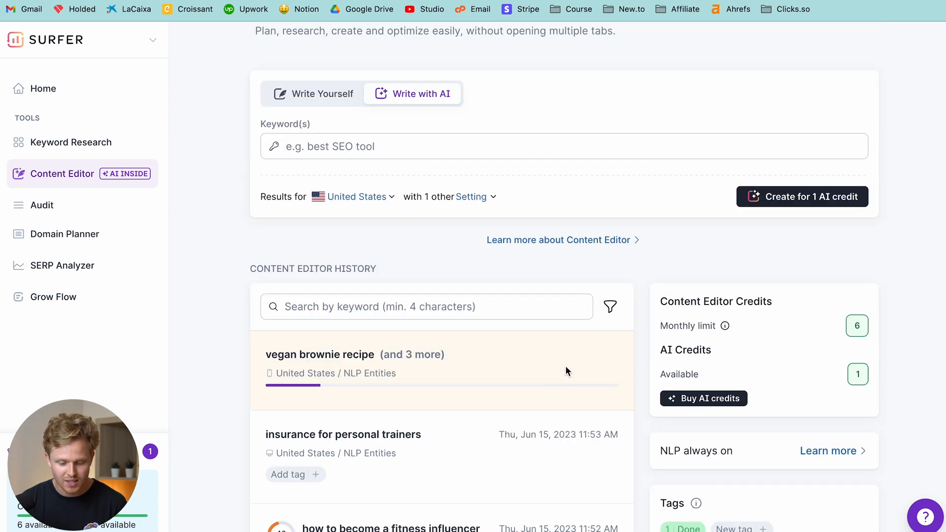
{"action": "mouse_move", "coordinate": [388, 383]}
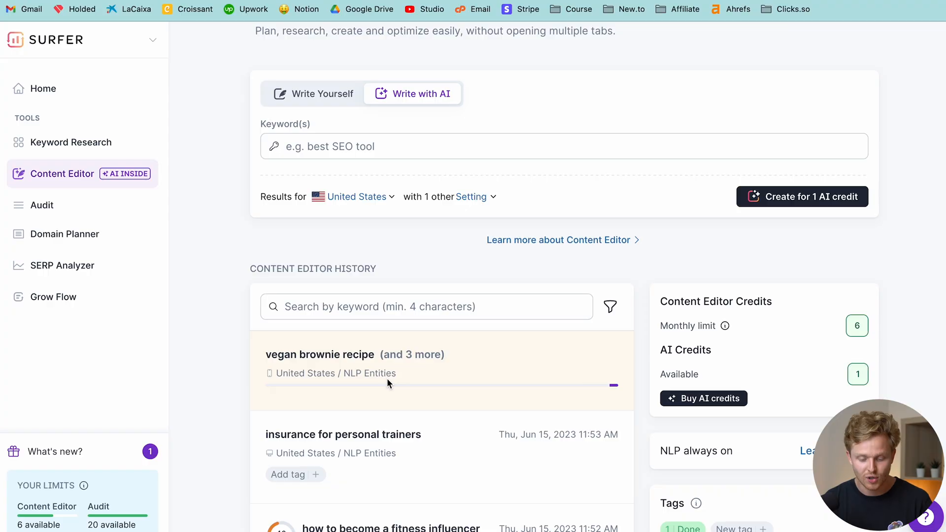
Continue completing the brownie article, choose a tone of voice and review the organic competitors.
{"action": "left_click", "coordinate": [321, 94]}
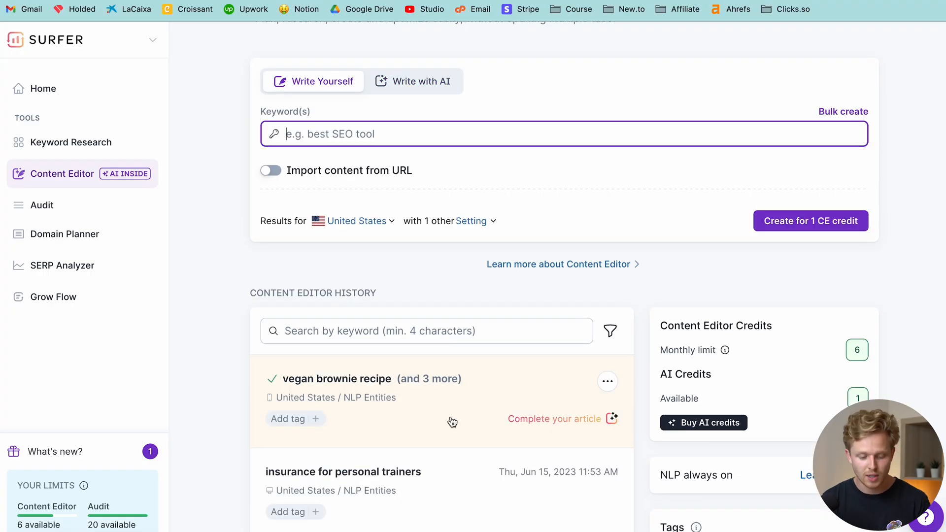
{"action": "left_click", "coordinate": [554, 418]}
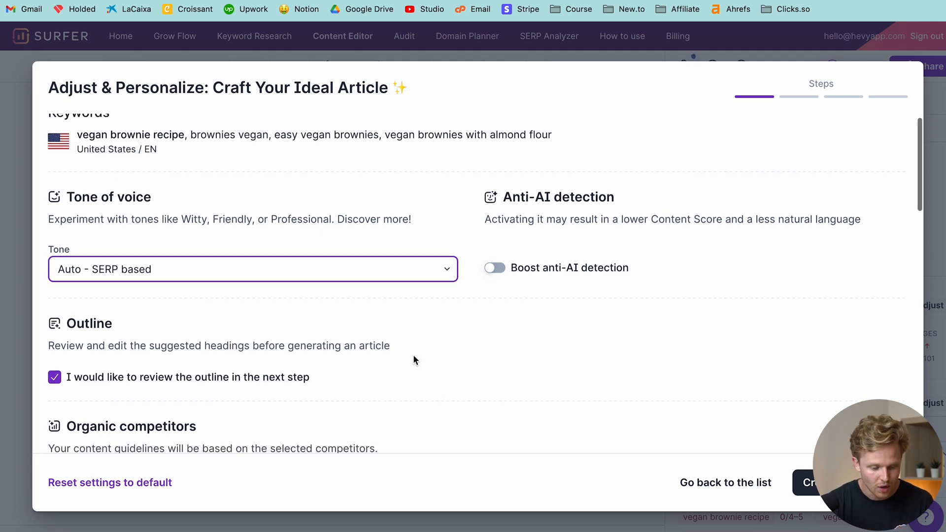
{"action": "left_click", "coordinate": [252, 269]}
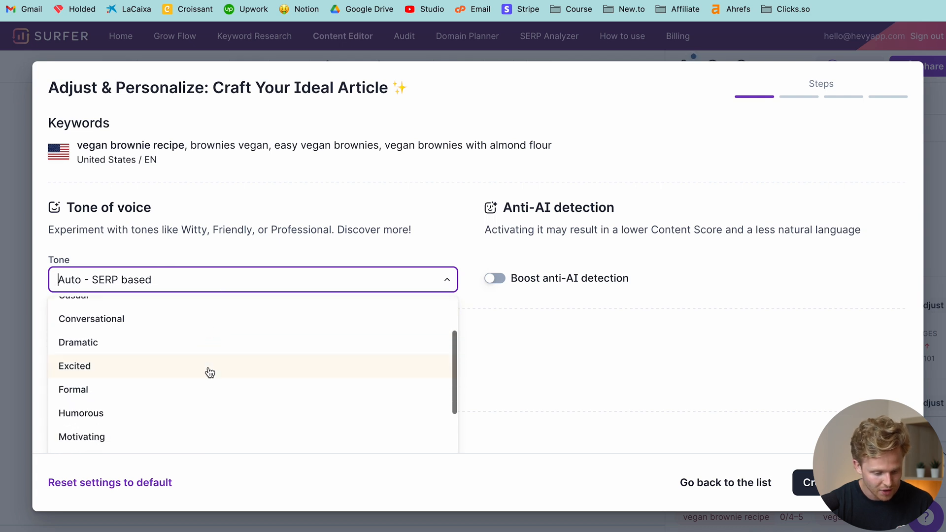
{"action": "left_click", "coordinate": [494, 278]}
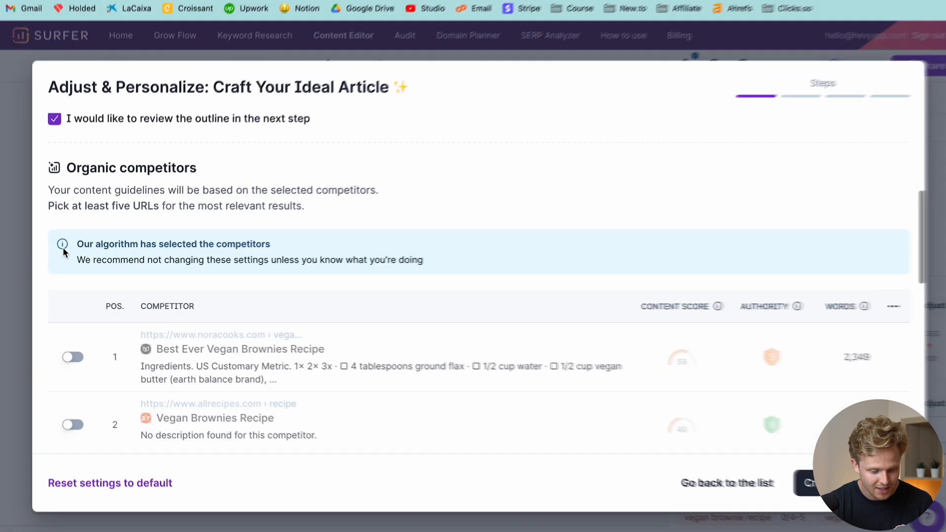
{"action": "scroll", "scroll_direction": "down", "scroll_amount": 3}
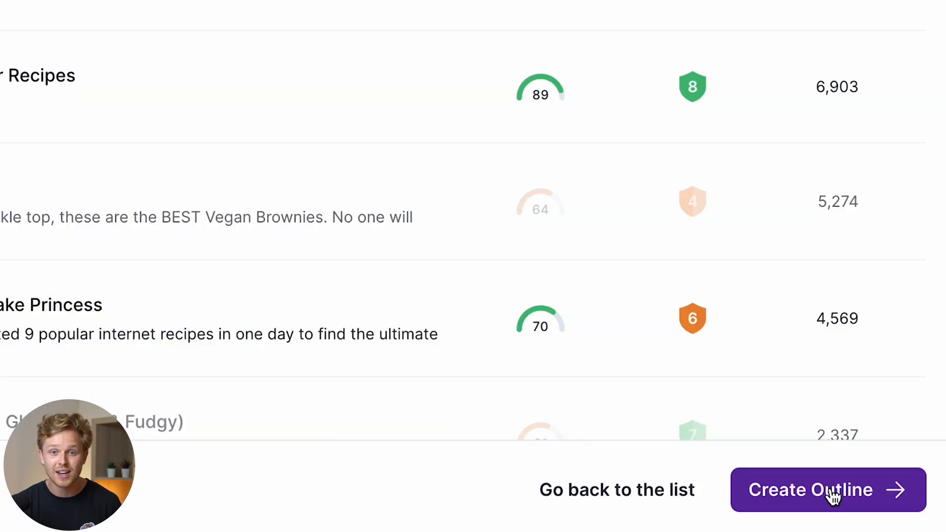
Create the outline, review its headings and write the full article, scoring 81/100.
{"action": "left_click", "coordinate": [827, 490]}
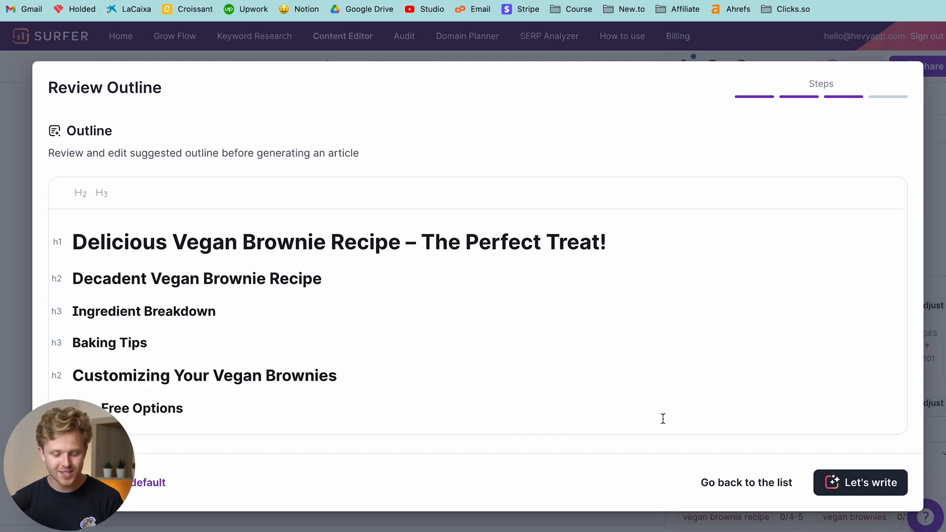
{"action": "scroll", "scroll_direction": "down", "scroll_amount": 3}
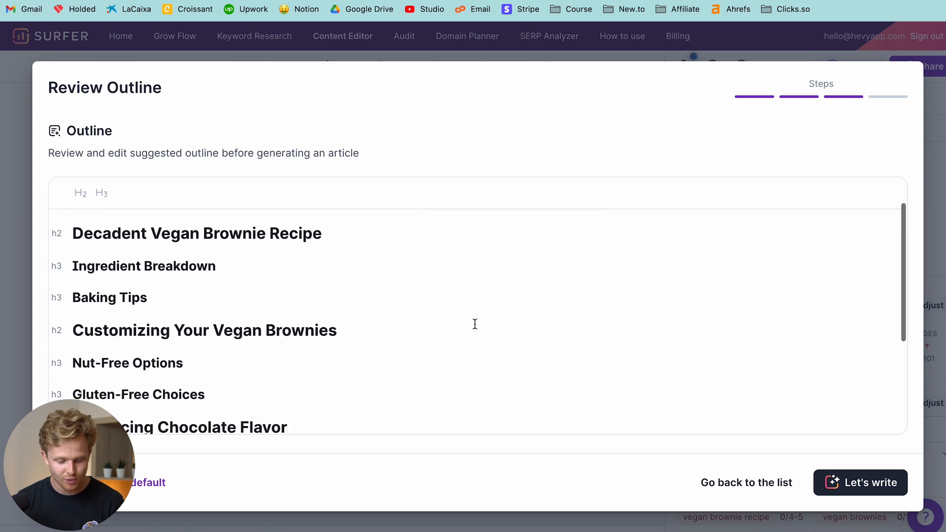
{"action": "scroll", "scroll_direction": "down", "scroll_amount": 3}
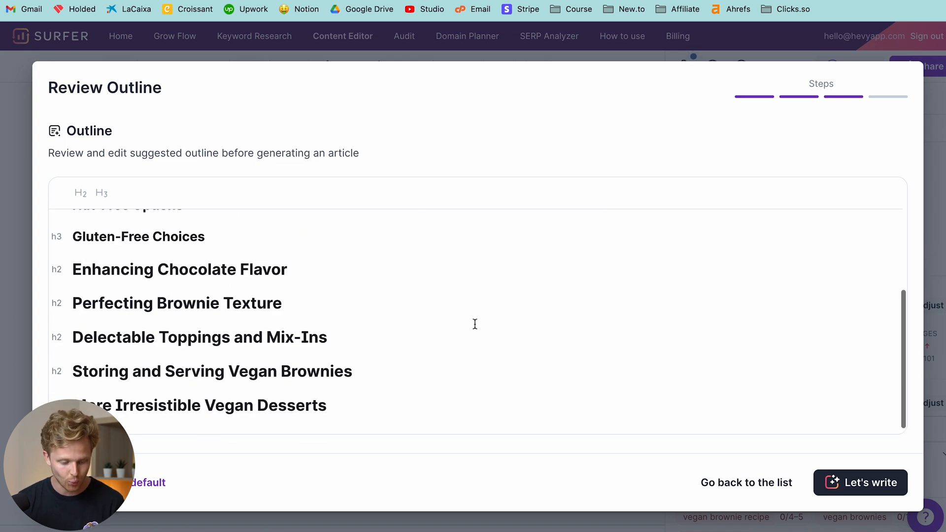
{"action": "scroll", "scroll_direction": "down", "scroll_amount": 3}
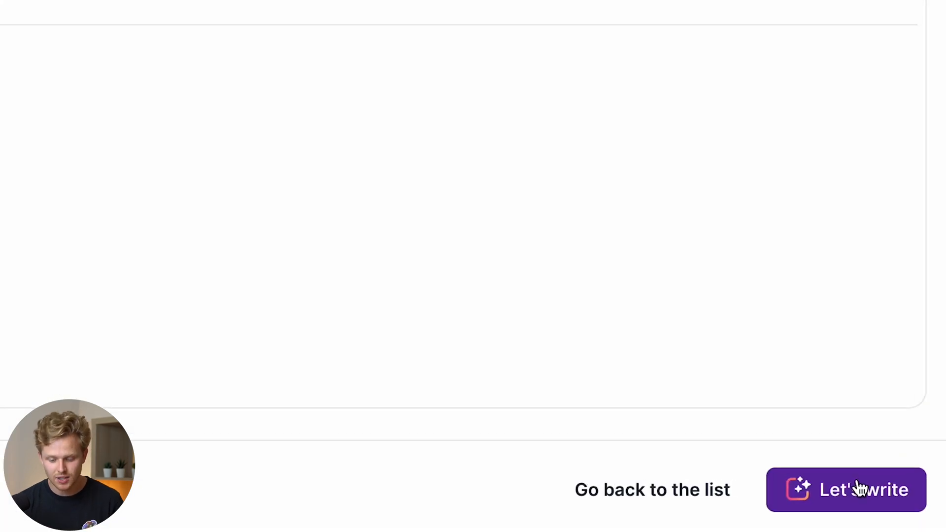
{"action": "left_click", "coordinate": [845, 490]}
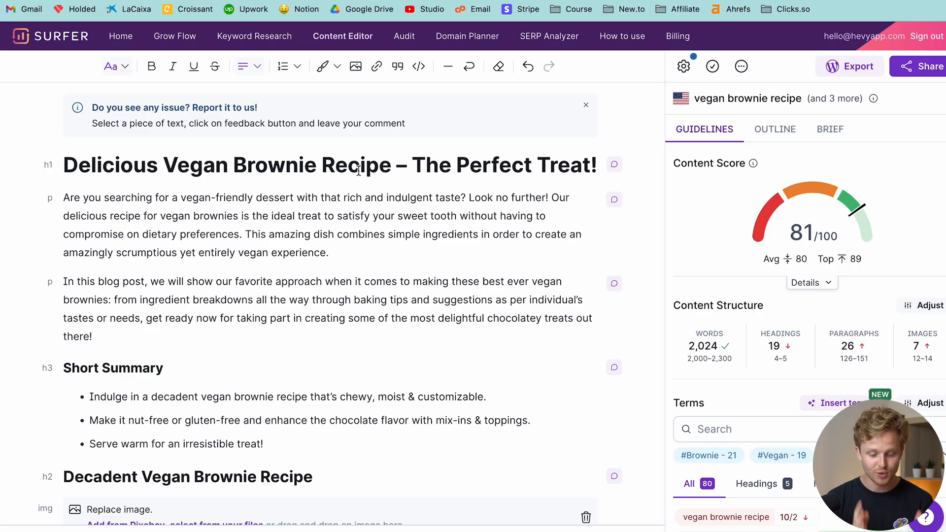
{"action": "scroll", "scroll_direction": "down", "scroll_amount": 3}
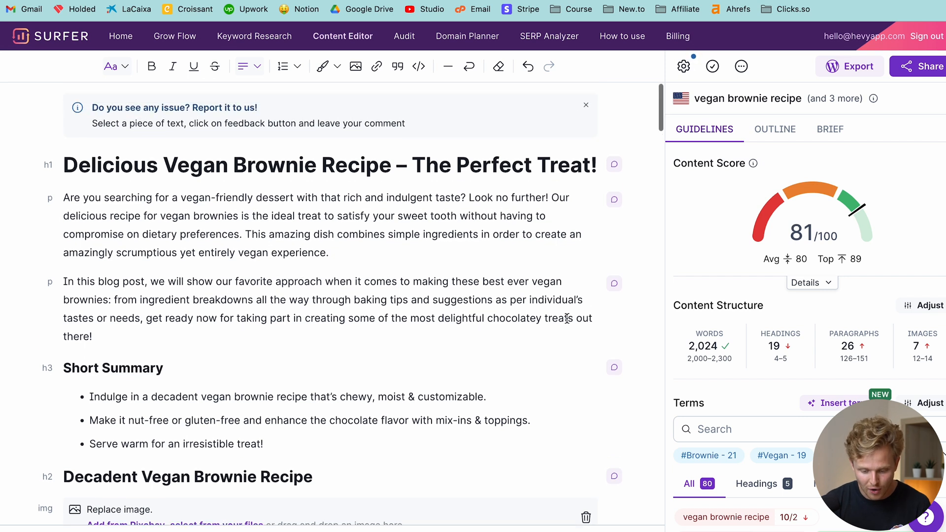
{"action": "scroll", "scroll_direction": "down", "scroll_amount": 3}
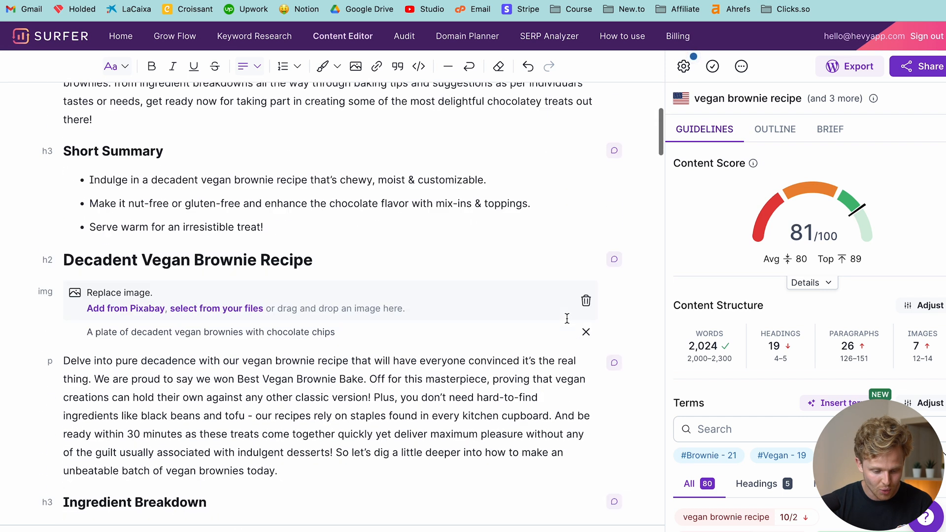
{"action": "scroll", "scroll_direction": "down", "scroll_amount": 3}
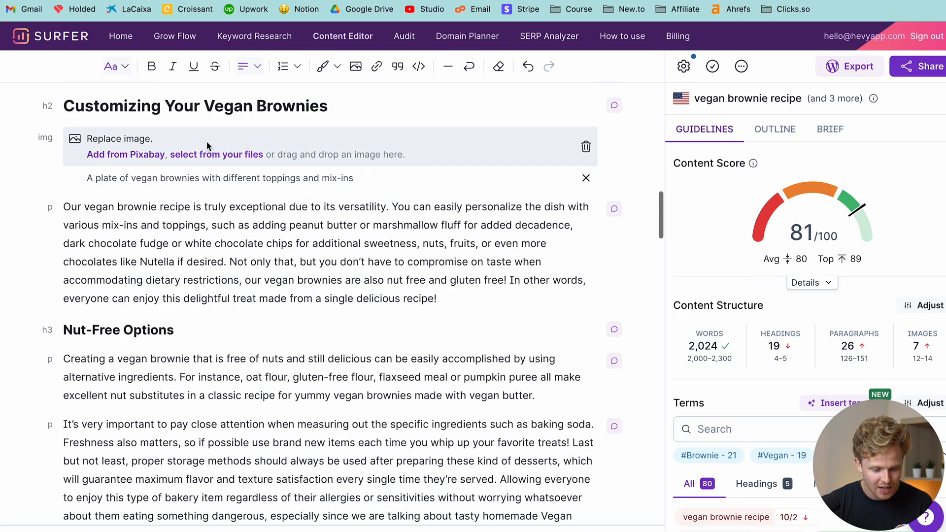
{"action": "scroll", "scroll_direction": "down", "scroll_amount": 3}
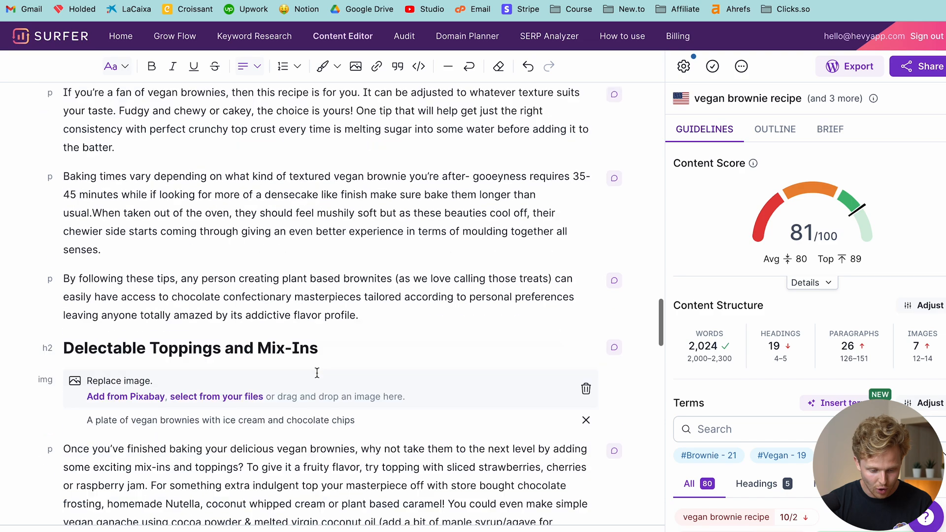
{"action": "scroll", "scroll_direction": "down", "scroll_amount": 3}
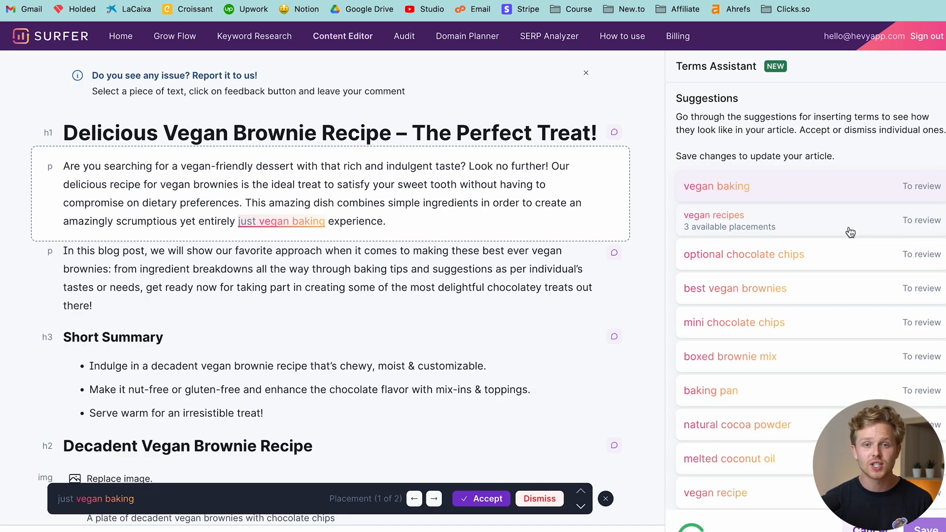
{"action": "mouse_move", "coordinate": [803, 224]}
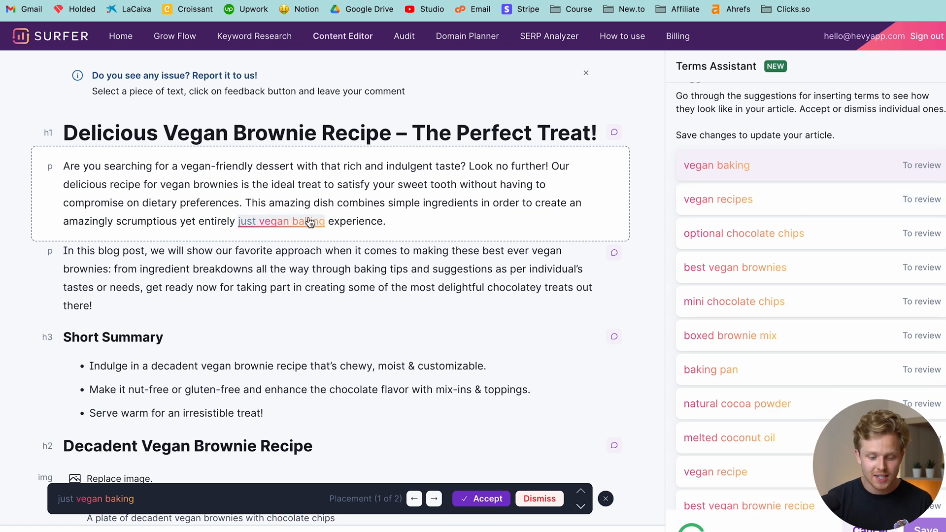
Review the suggested 'vegan baking' insertion and skip the plagiarism scan.
{"action": "left_click", "coordinate": [487, 498]}
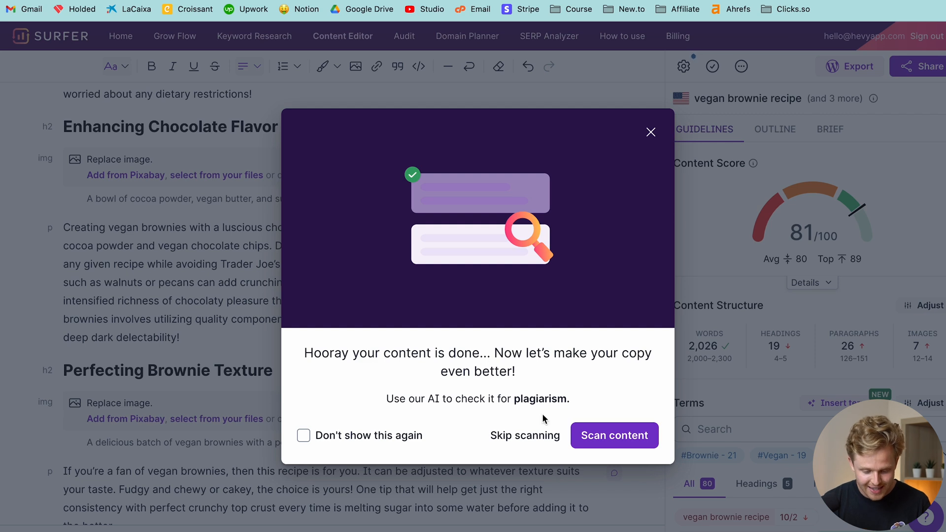
{"action": "left_click", "coordinate": [614, 434]}
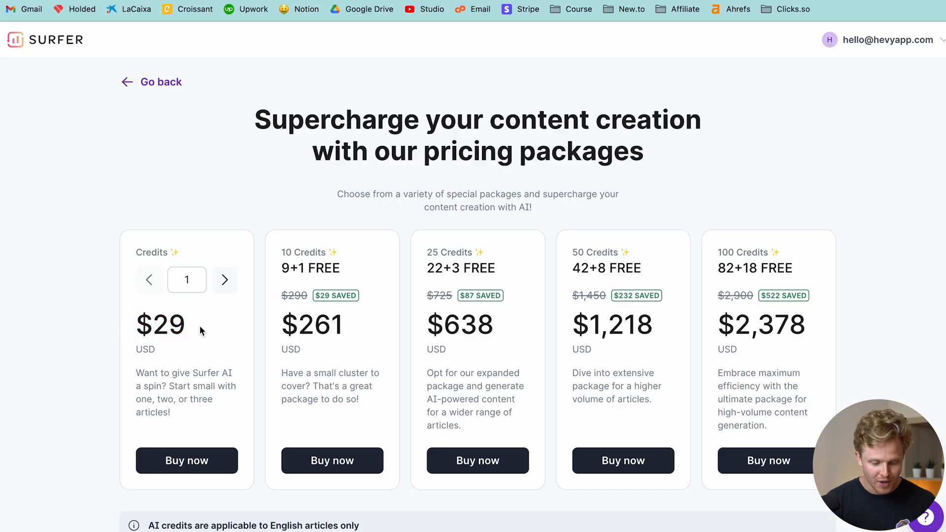
{"action": "mouse_move", "coordinate": [346, 328]}
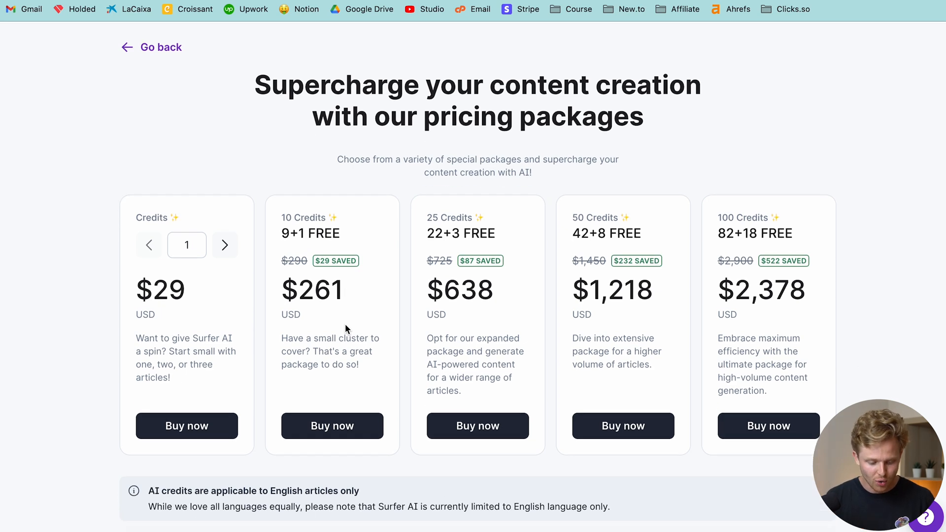
Leave Surfer's AI credit pricing page for the Autoblogging.ai homepage.
{"action": "left_click", "coordinate": [150, 48]}
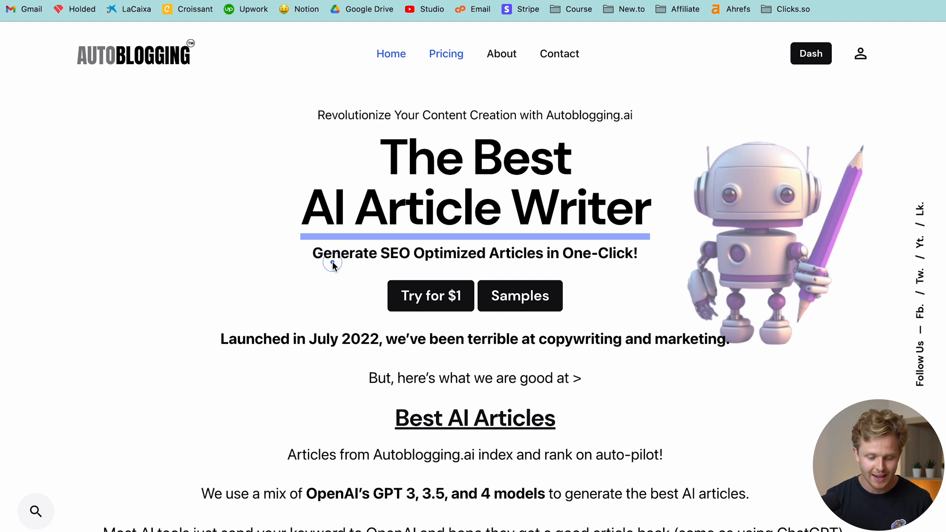
{"action": "scroll", "scroll_direction": "down", "scroll_amount": 3}
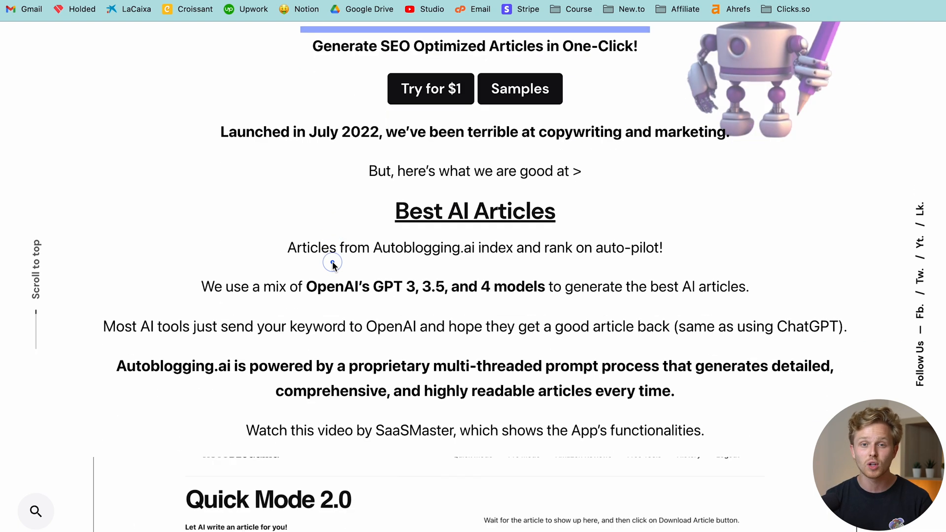
{"action": "scroll", "scroll_direction": "down", "scroll_amount": 3}
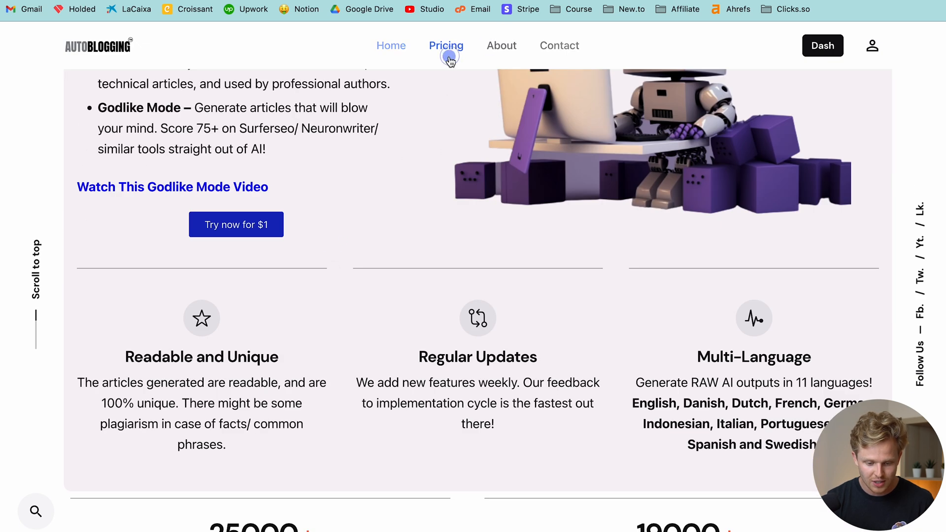
{"action": "left_click", "coordinate": [445, 45]}
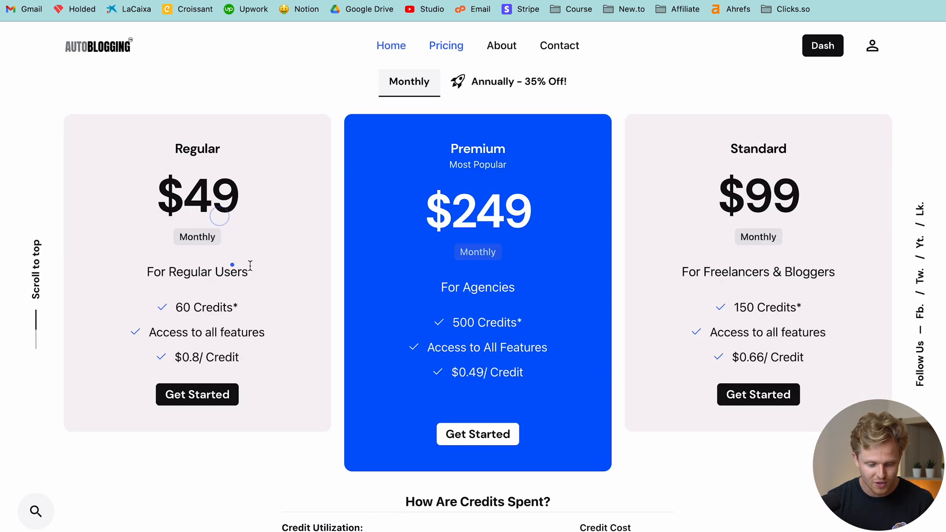
{"action": "scroll", "scroll_direction": "down", "scroll_amount": 3}
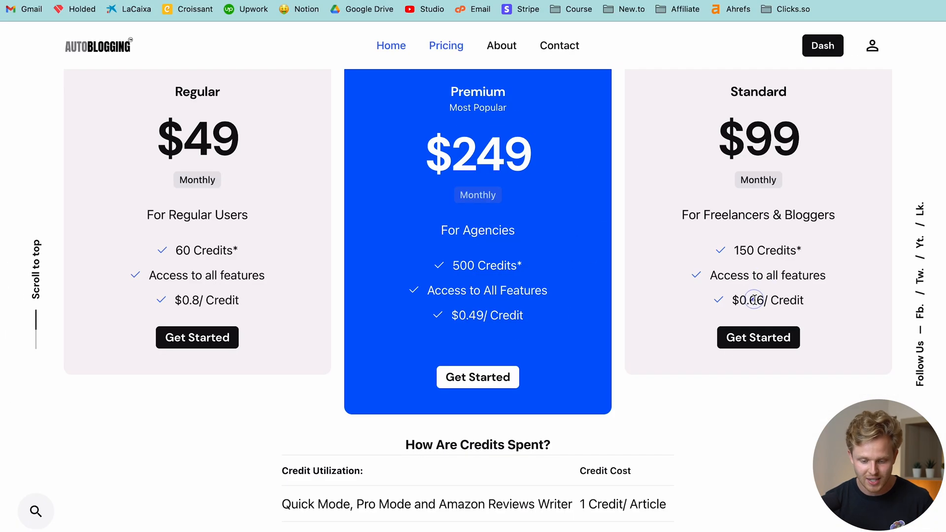
{"action": "left_click", "coordinate": [490, 110]}
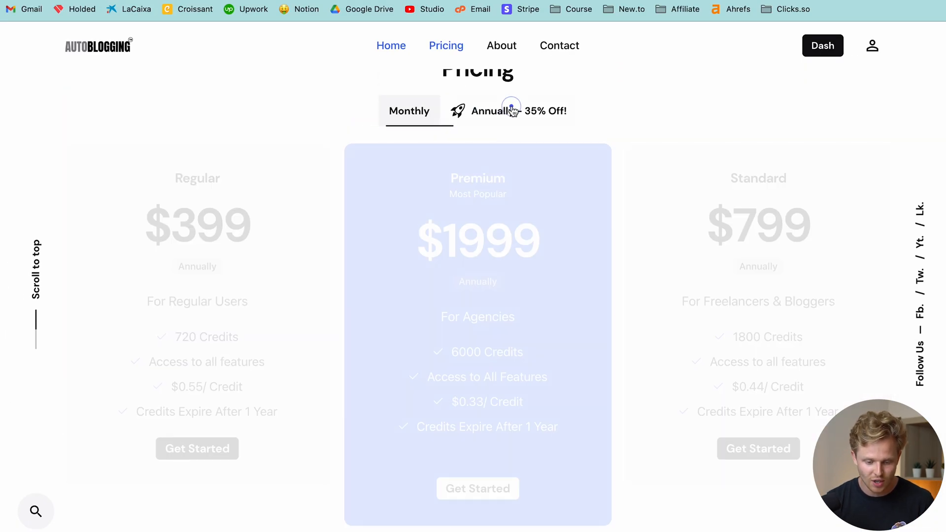
{"action": "left_click", "coordinate": [391, 46]}
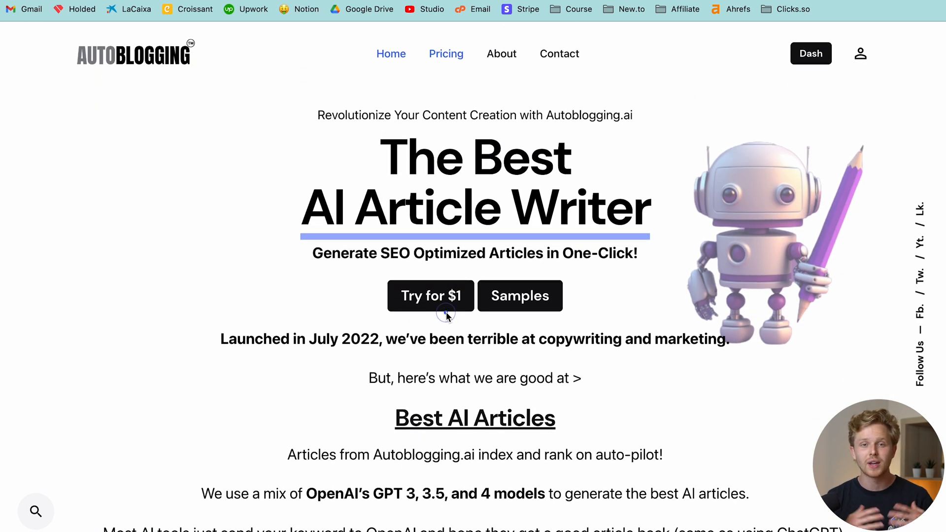
{"action": "left_click", "coordinate": [501, 54]}
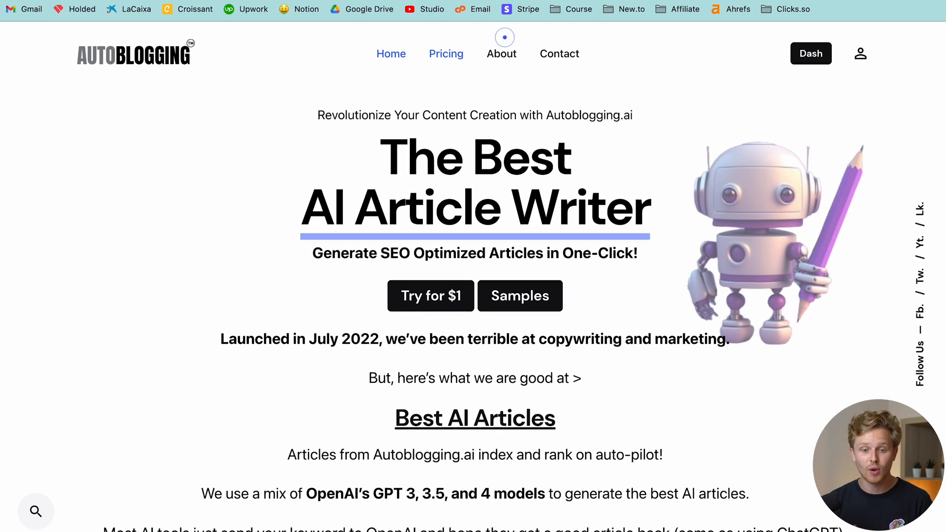
{"action": "left_click", "coordinate": [810, 53]}
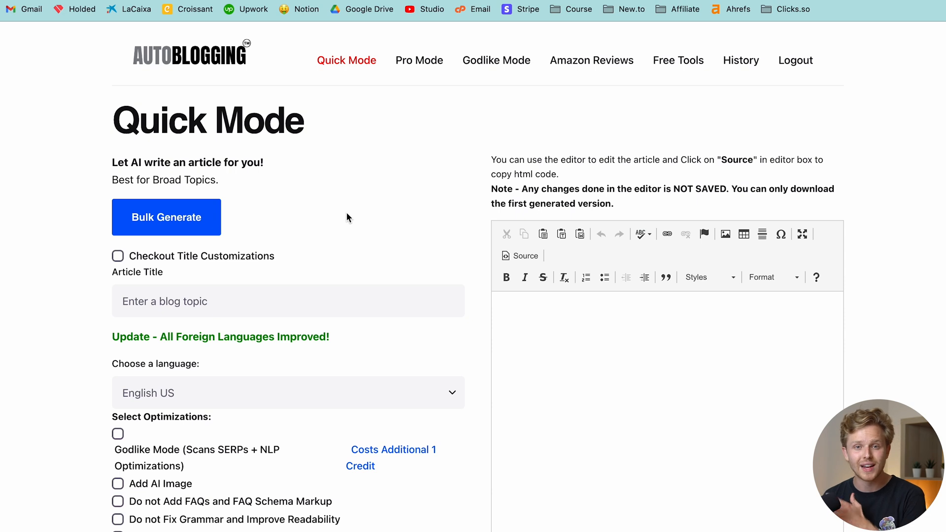
Title the article 'The best and only vegan brownie recipe you'll ever need' and enable Add AI Image.
{"action": "scroll", "scroll_direction": "down", "scroll_amount": 3}
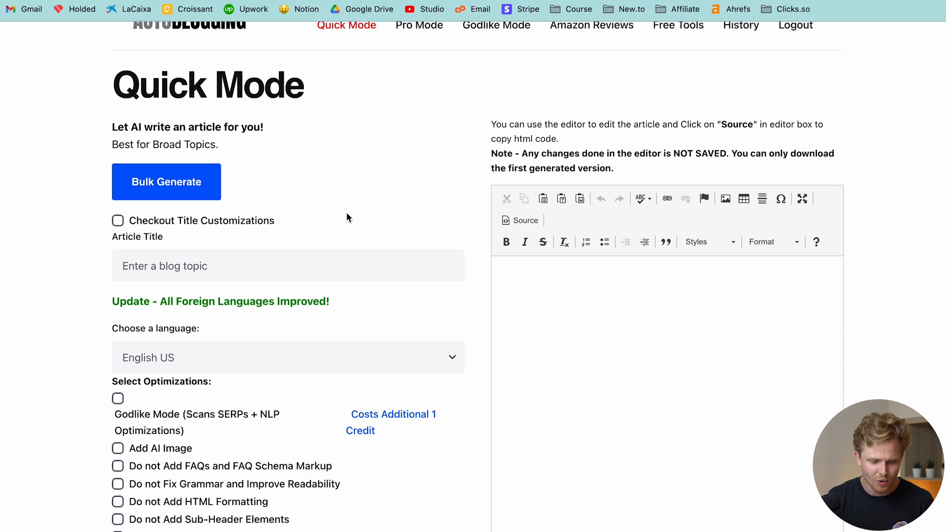
{"action": "mouse_move", "coordinate": [340, 163]}
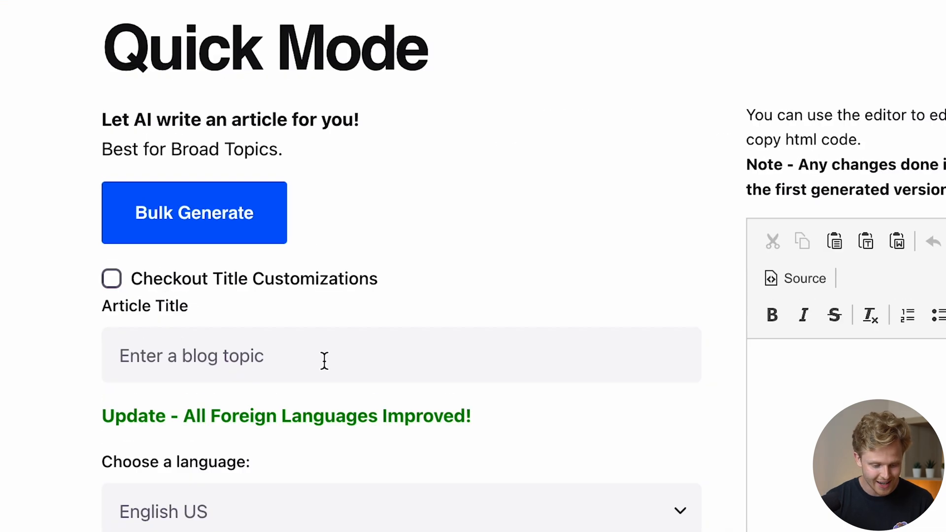
{"action": "type", "text": "The best and only vegan brownie recipe you'll ever need"}
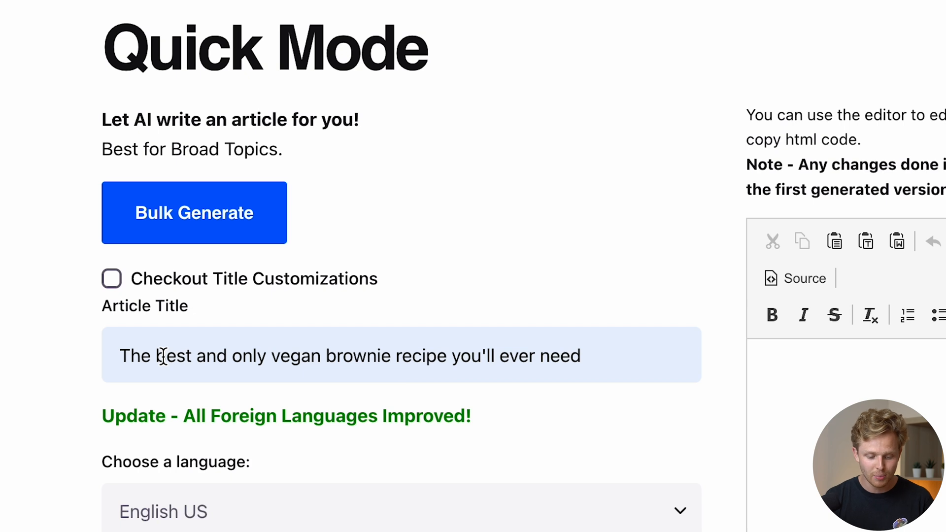
{"action": "scroll", "scroll_direction": "down", "scroll_amount": 3}
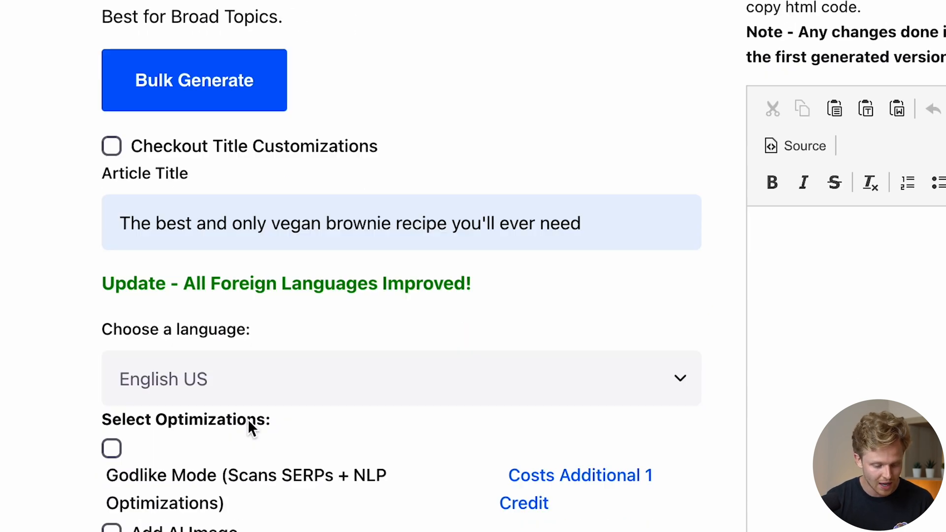
{"action": "scroll", "scroll_direction": "down", "scroll_amount": 3}
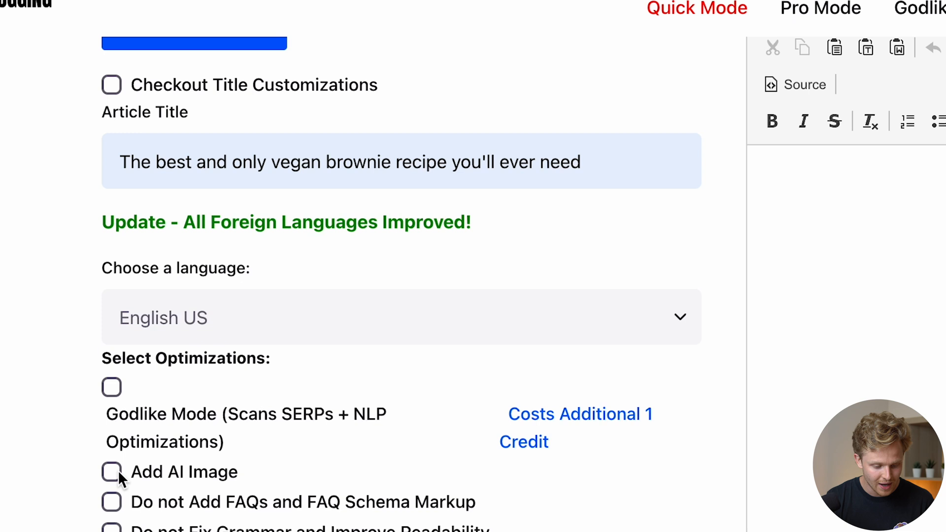
{"action": "left_click", "coordinate": [111, 472]}
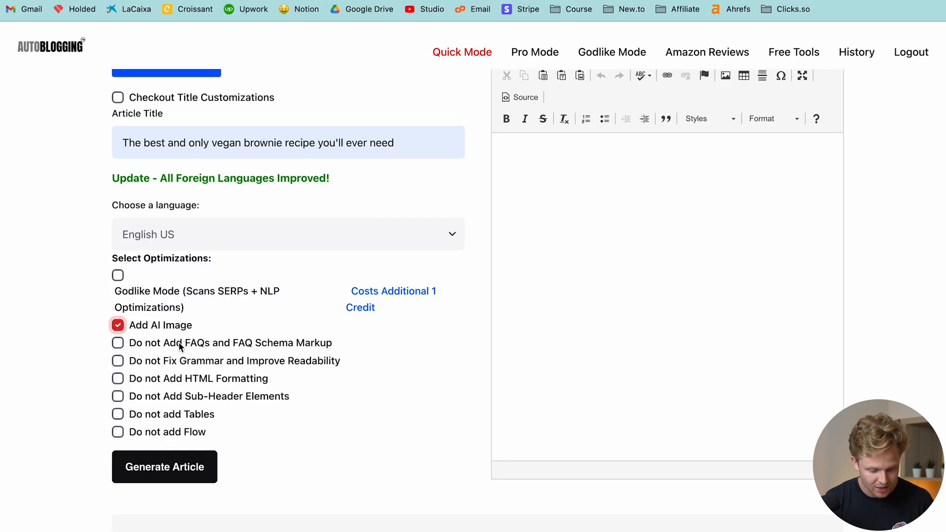
{"action": "mouse_move", "coordinate": [209, 383]}
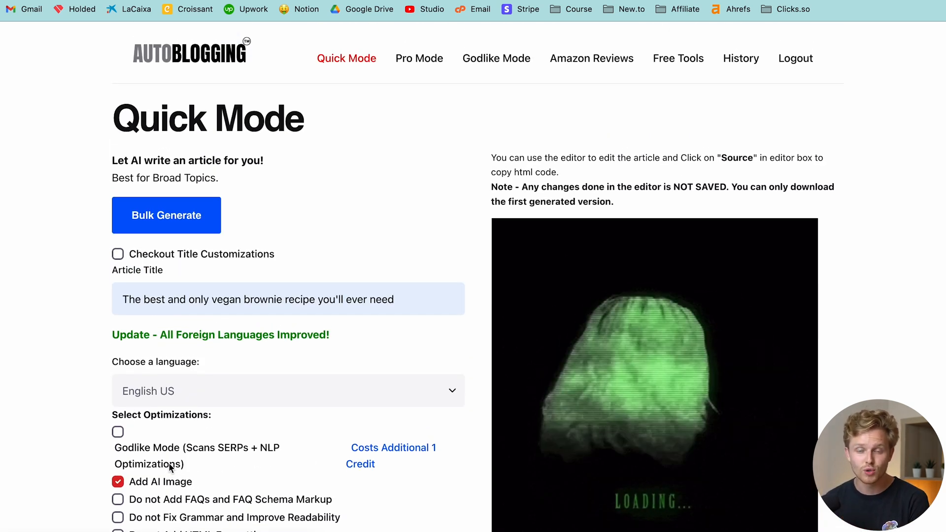
Read through the generated brownie article from its AI image down to the FAQ.
{"action": "scroll", "scroll_direction": "down", "scroll_amount": 3}
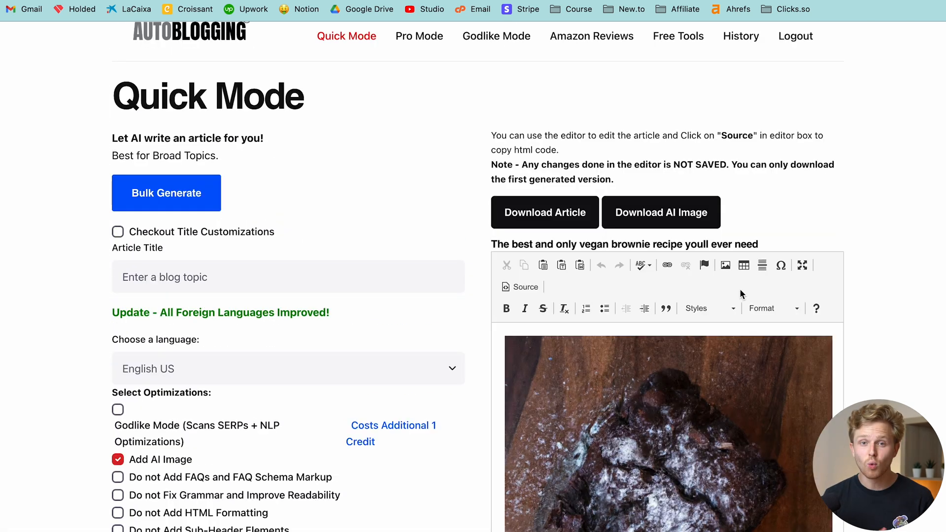
{"action": "scroll", "scroll_direction": "down", "scroll_amount": 3}
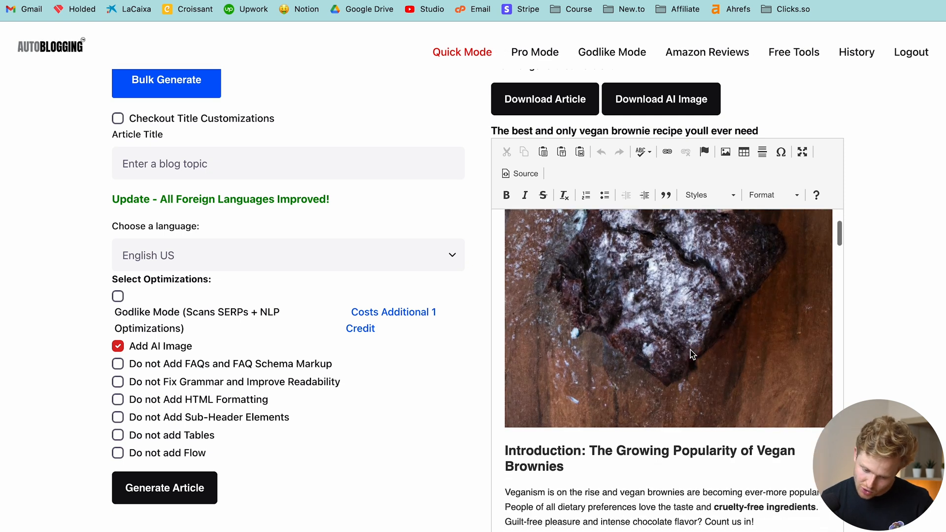
{"action": "scroll", "scroll_direction": "down", "scroll_amount": 3}
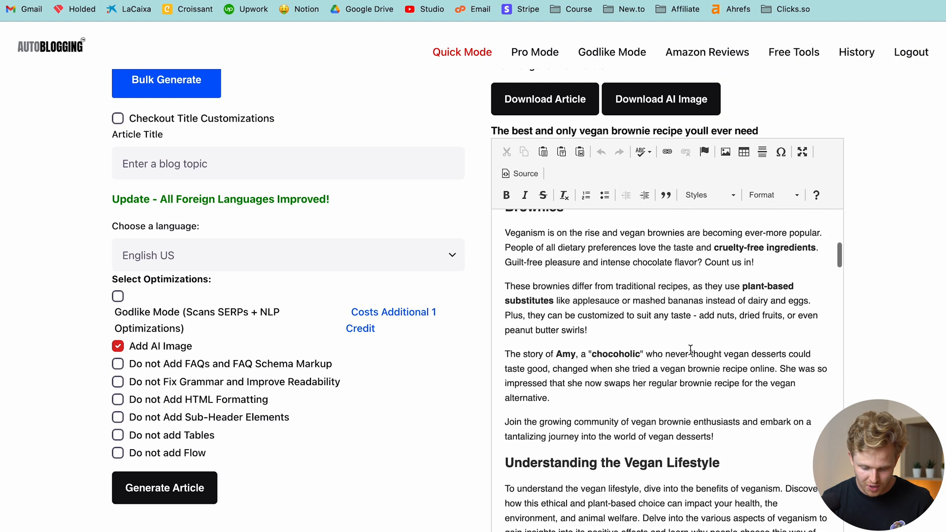
{"action": "scroll", "scroll_direction": "down", "scroll_amount": 3}
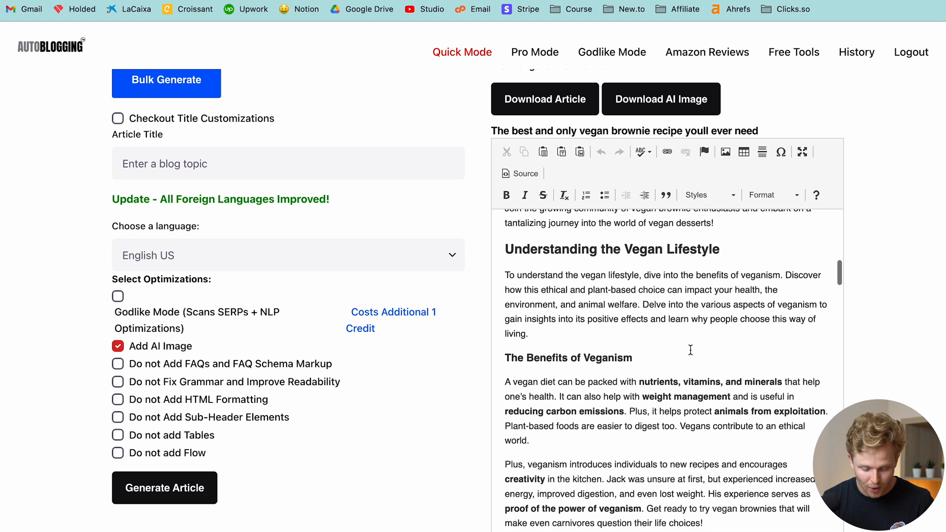
{"action": "scroll", "scroll_direction": "down", "scroll_amount": 3}
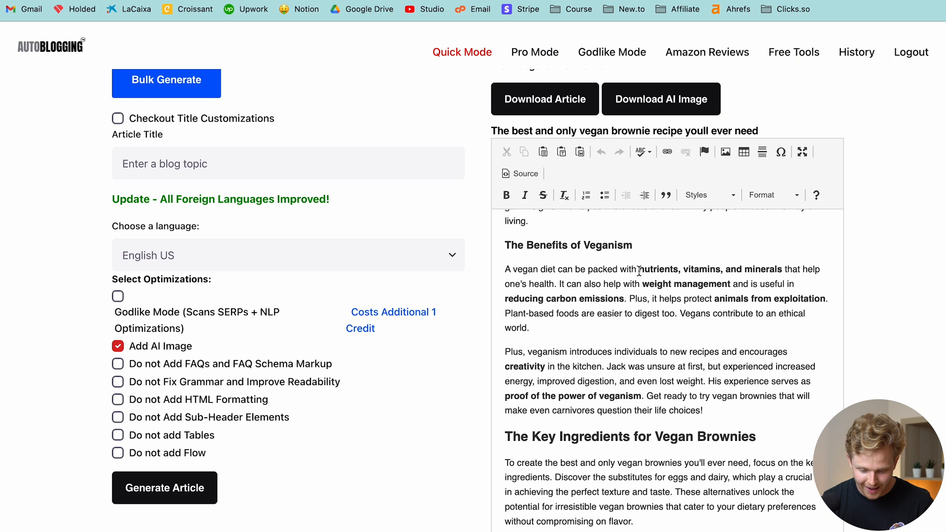
{"action": "scroll", "scroll_direction": "down", "scroll_amount": 3}
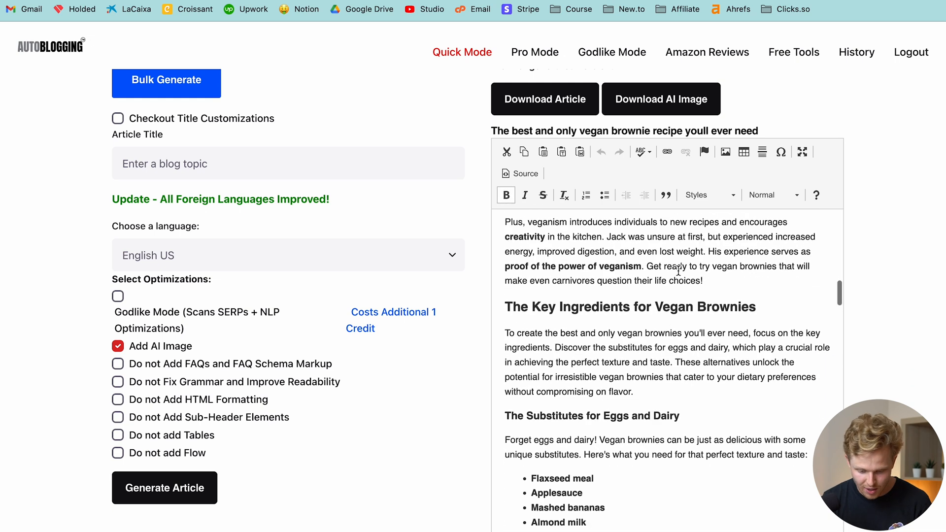
{"action": "scroll", "scroll_direction": "down", "scroll_amount": 3}
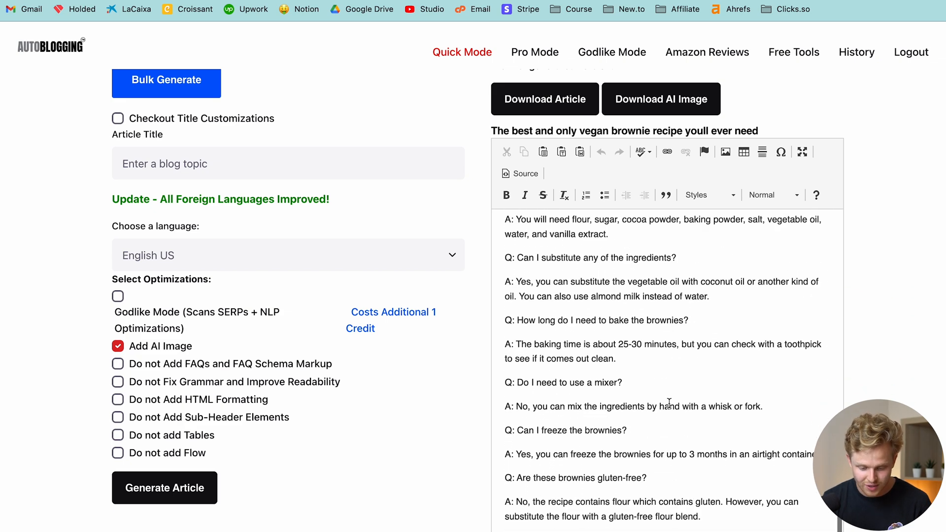
{"action": "scroll", "scroll_direction": "down", "scroll_amount": 3}
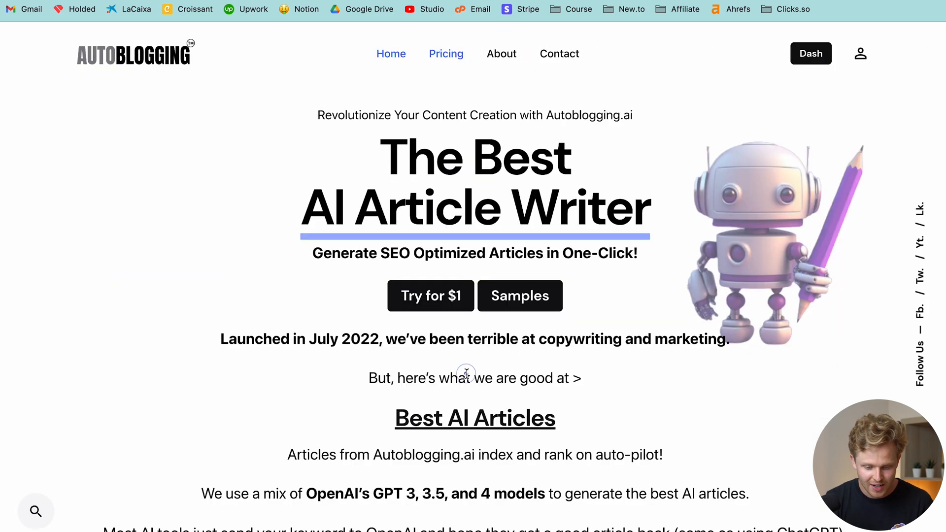
{"action": "scroll", "scroll_direction": "down", "scroll_amount": 3}
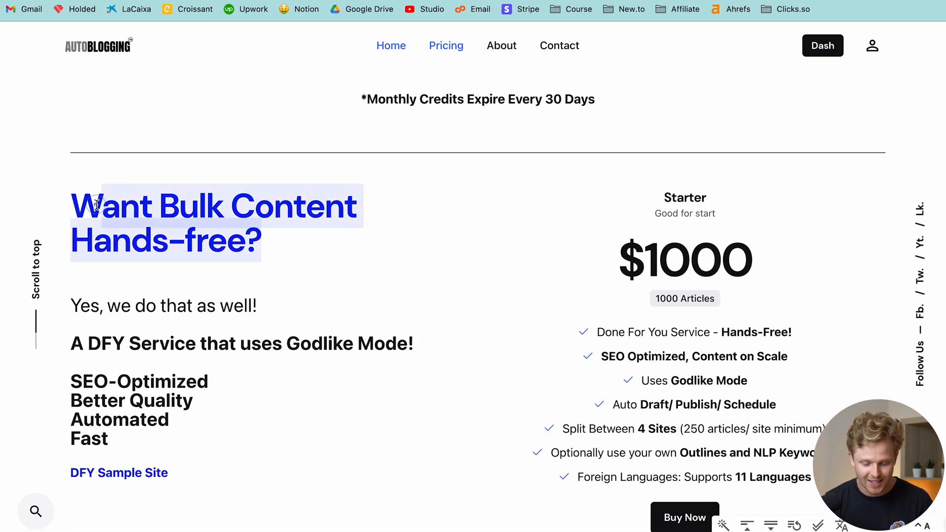
{"action": "scroll", "scroll_direction": "down", "scroll_amount": 3}
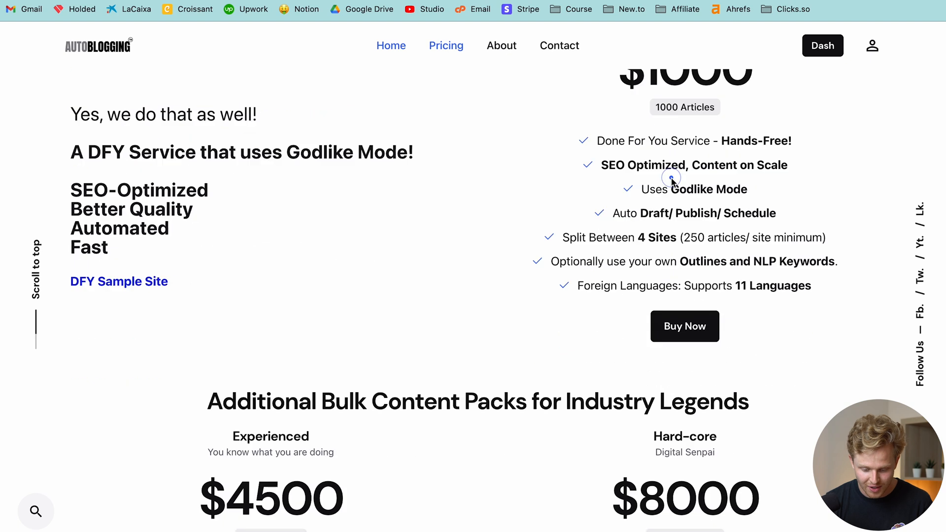
{"action": "scroll", "scroll_direction": "down", "scroll_amount": 3}
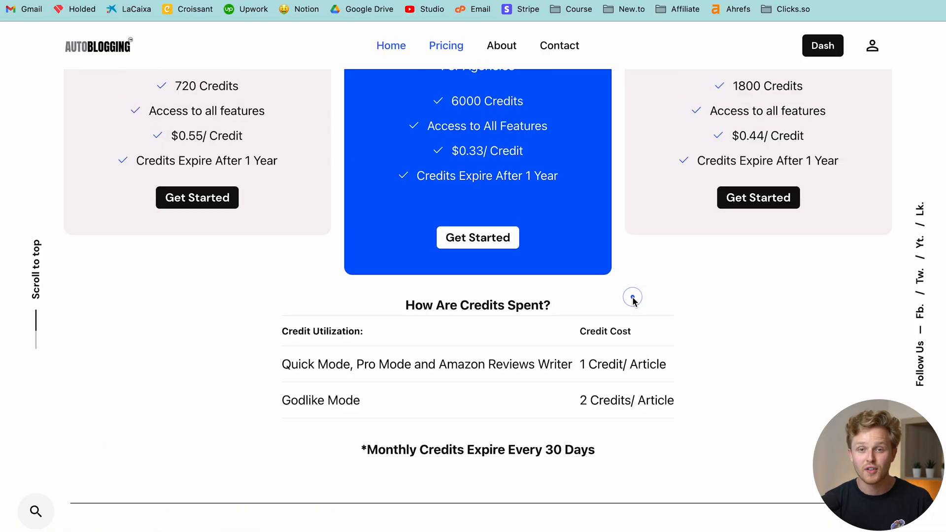
{"action": "scroll", "scroll_direction": "up", "scroll_amount": 3}
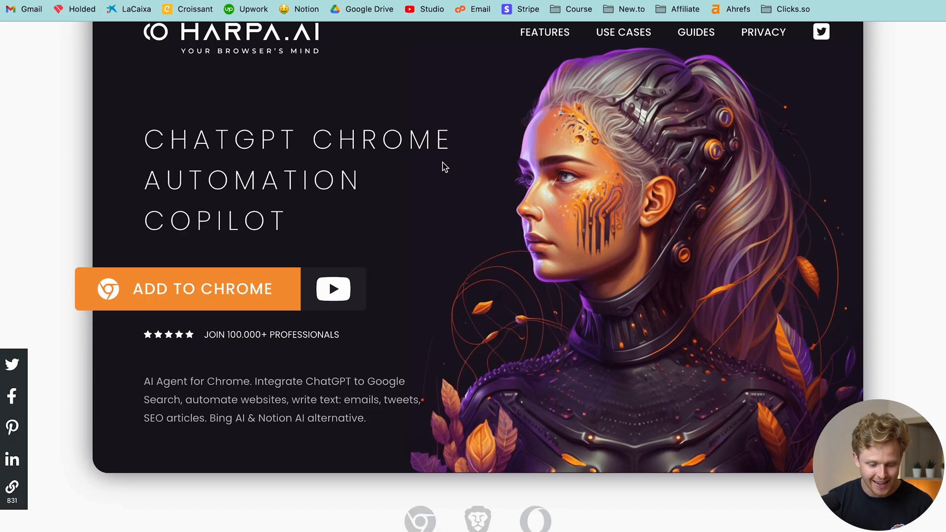
{"action": "left_click_drag", "start_coordinate": [155, 139], "coordinate": [383, 139]}
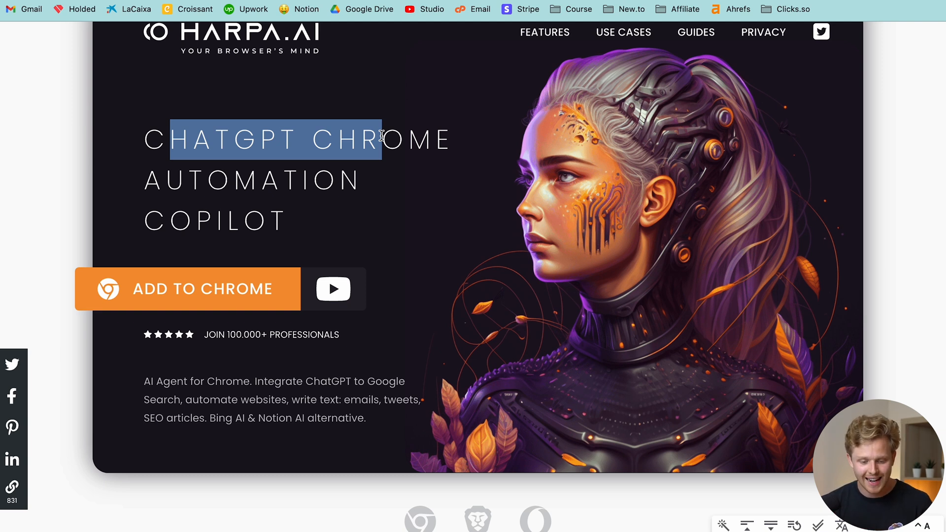
{"action": "scroll", "scroll_direction": "down", "scroll_amount": 3}
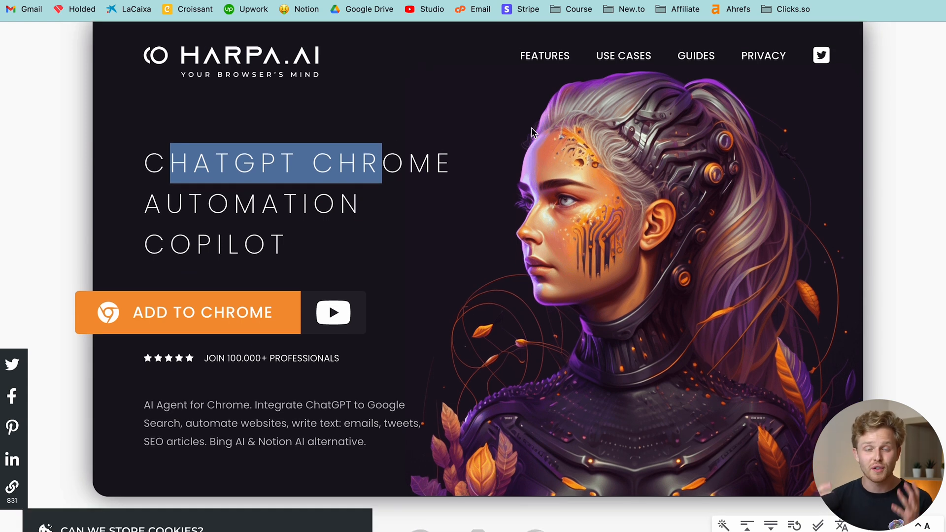
{"action": "scroll", "scroll_direction": "down", "scroll_amount": 3}
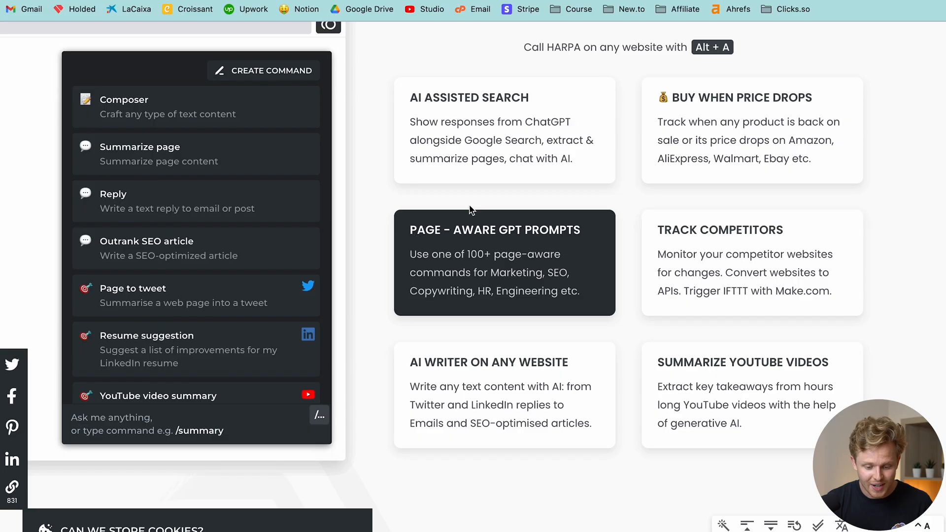
{"action": "mouse_move", "coordinate": [474, 244]}
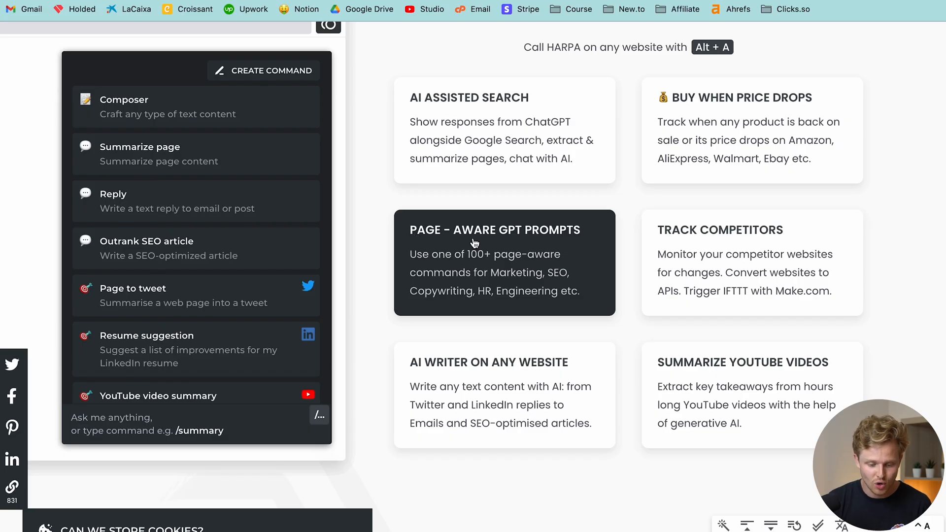
{"action": "mouse_move", "coordinate": [443, 267]}
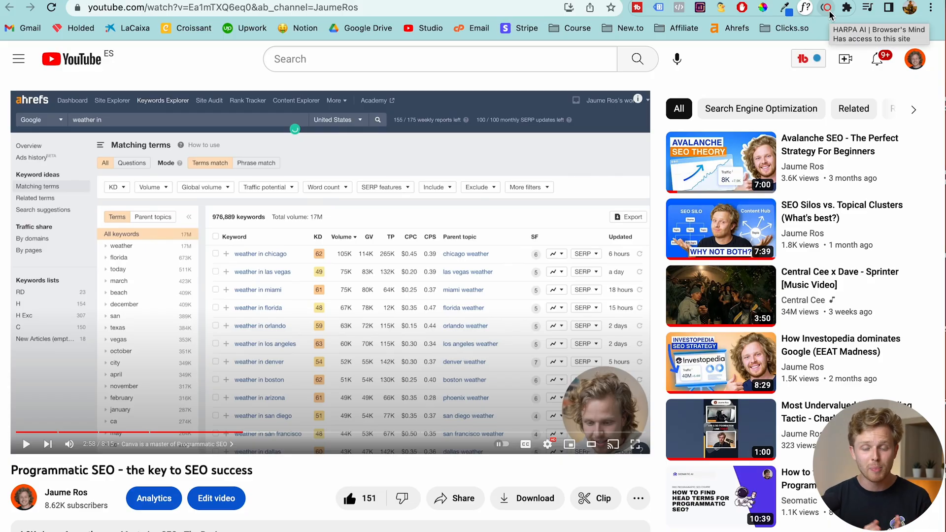
Launch HARPA on the video page and pick the Compose command via /compo.
{"action": "left_click", "coordinate": [826, 8]}
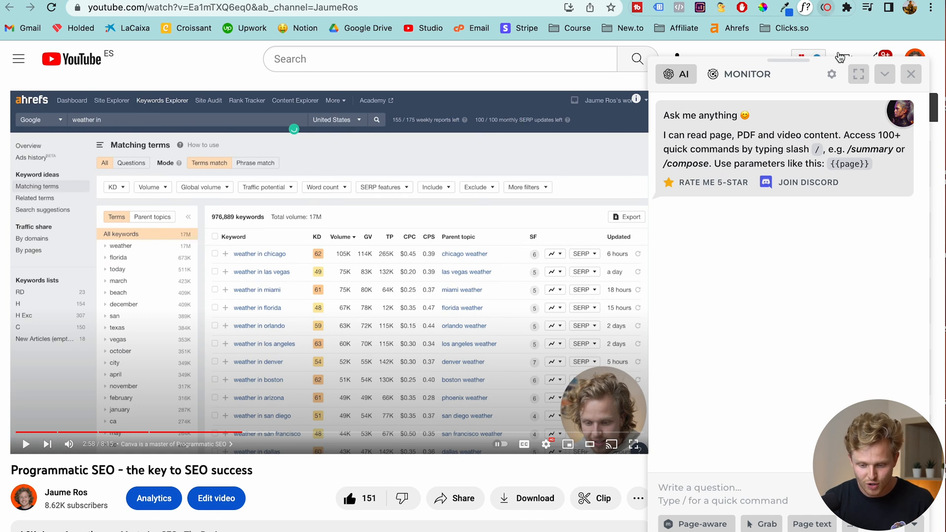
{"action": "type", "text": "/"}
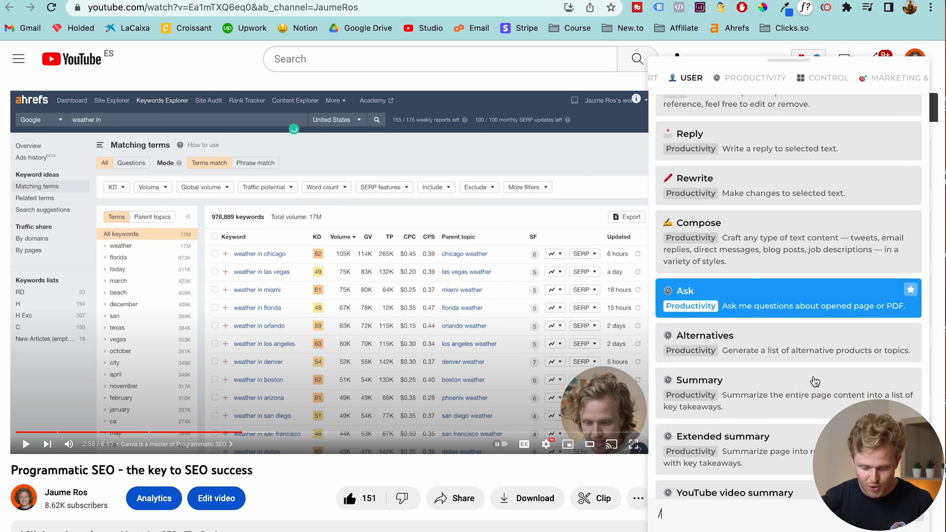
{"action": "left_click", "coordinate": [718, 77]}
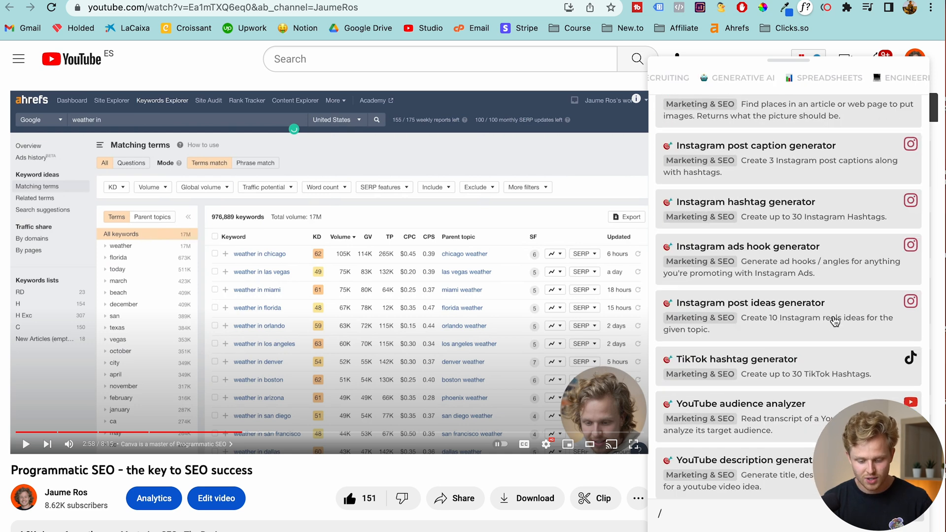
{"action": "type", "text": "compo"}
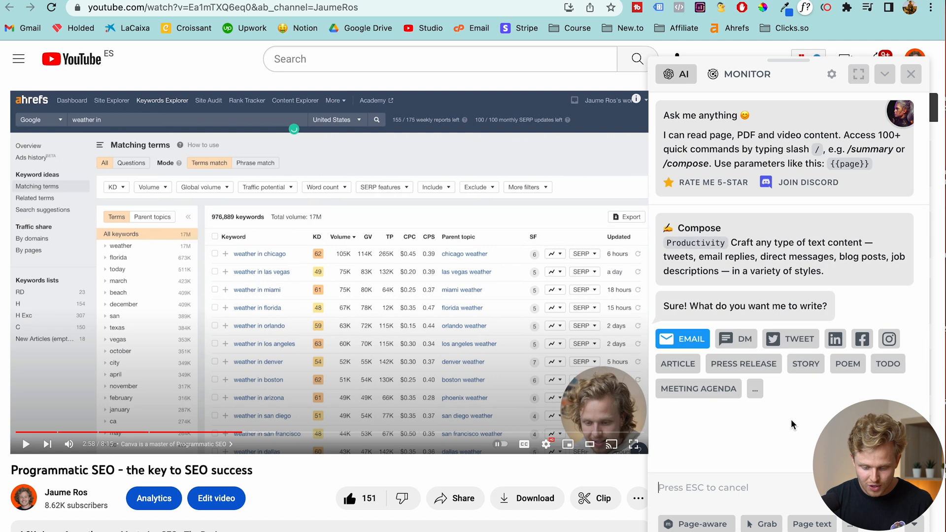
{"action": "left_click", "coordinate": [857, 74]}
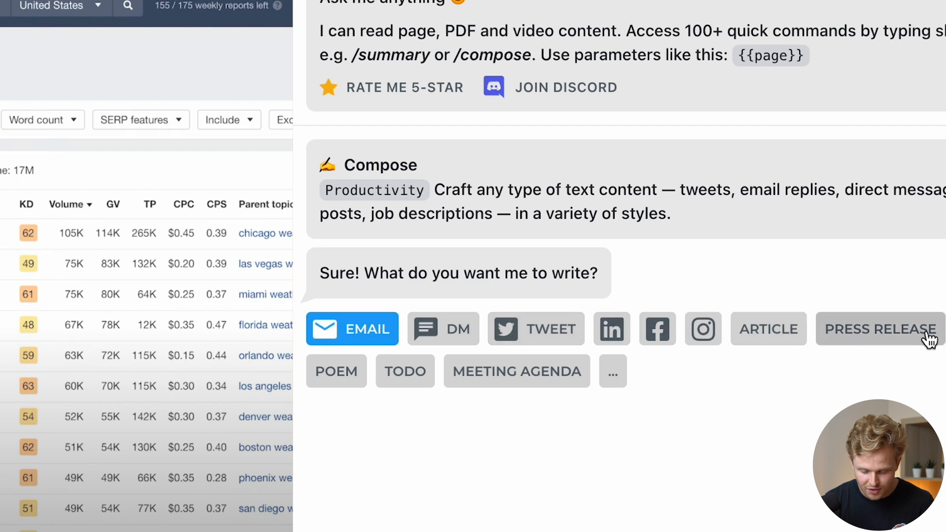
Choose Article with the YouTube transcript as topic at medium, 750-word length.
{"action": "left_click", "coordinate": [767, 329]}
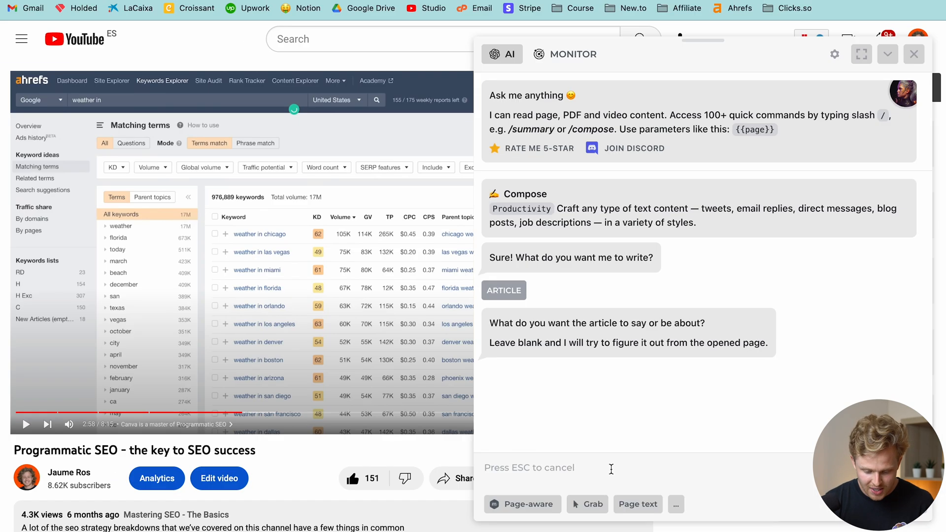
{"action": "left_click", "coordinate": [676, 505]}
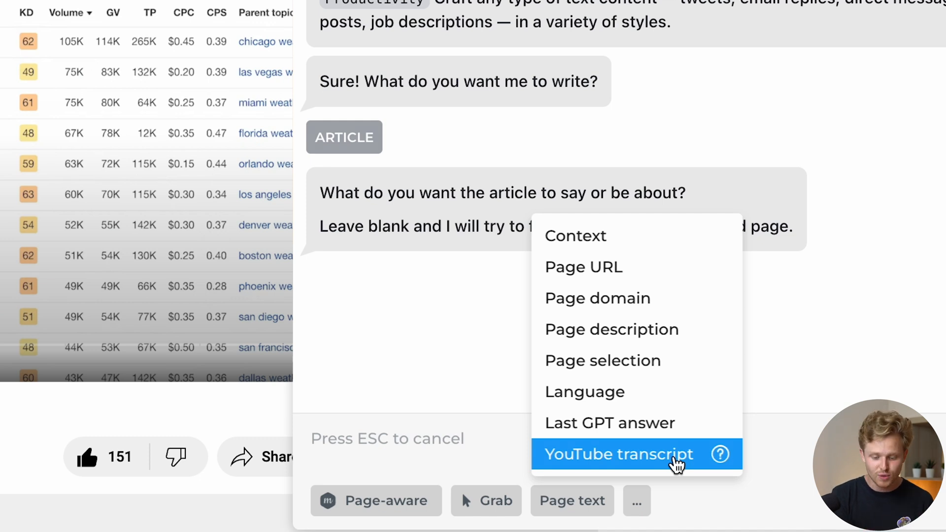
{"action": "left_click", "coordinate": [616, 453]}
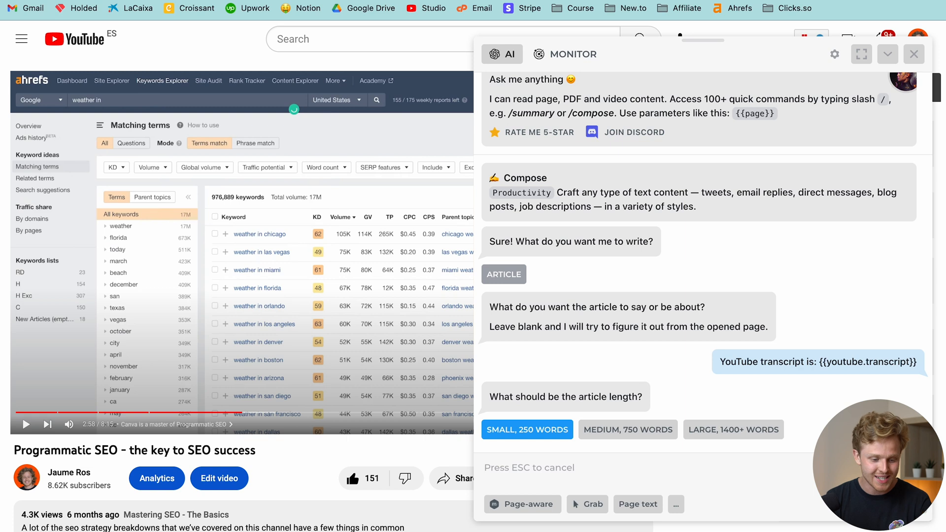
{"action": "left_click", "coordinate": [628, 430]}
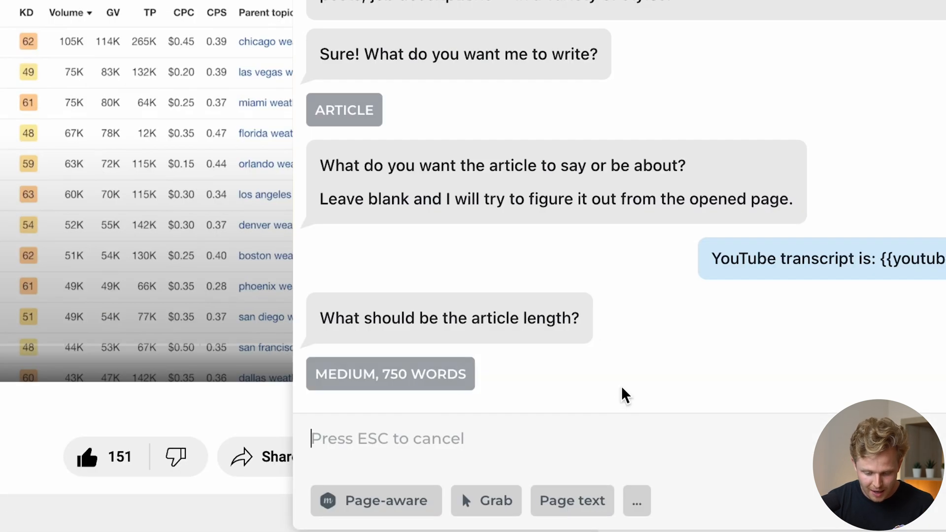
{"action": "left_click", "coordinate": [390, 372]}
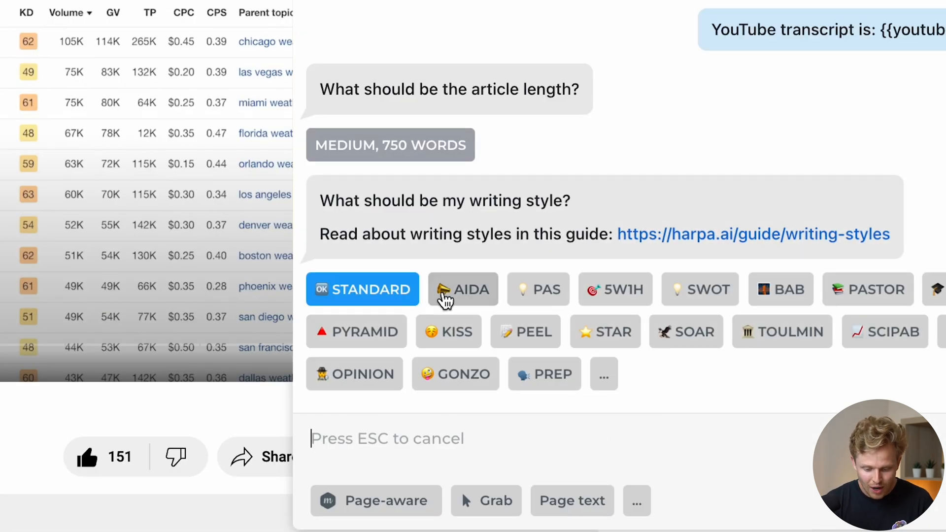
{"action": "mouse_move", "coordinate": [513, 283]}
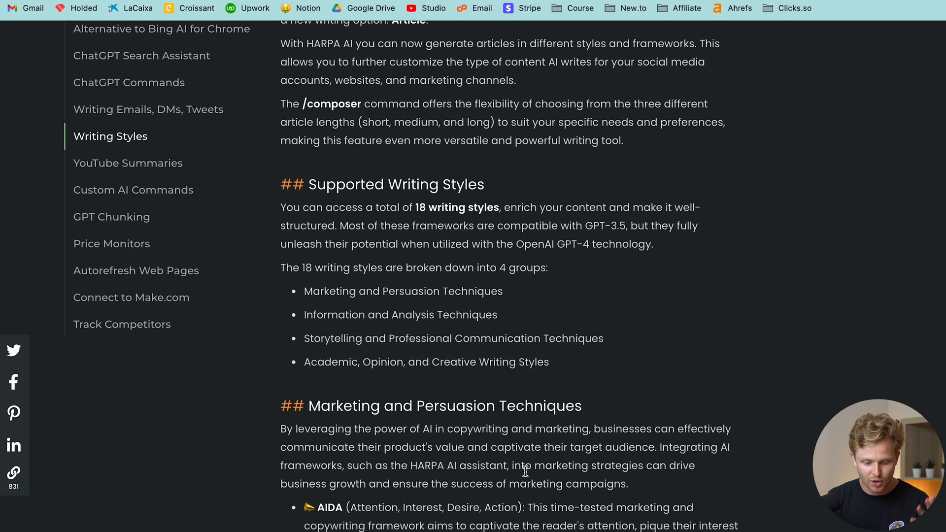
Check the writing styles guide and choose the Pyramid style for the article.
{"action": "scroll", "scroll_direction": "down", "scroll_amount": 3}
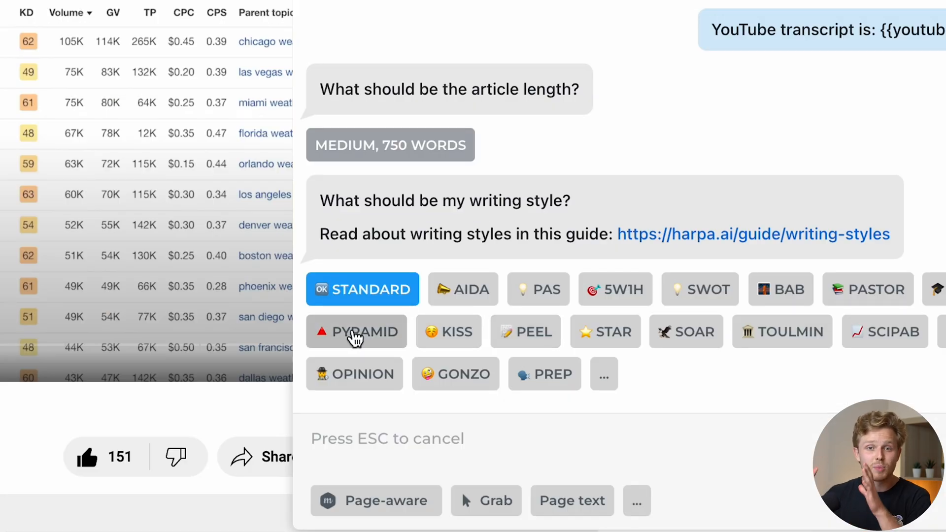
{"action": "left_click", "coordinate": [356, 331]}
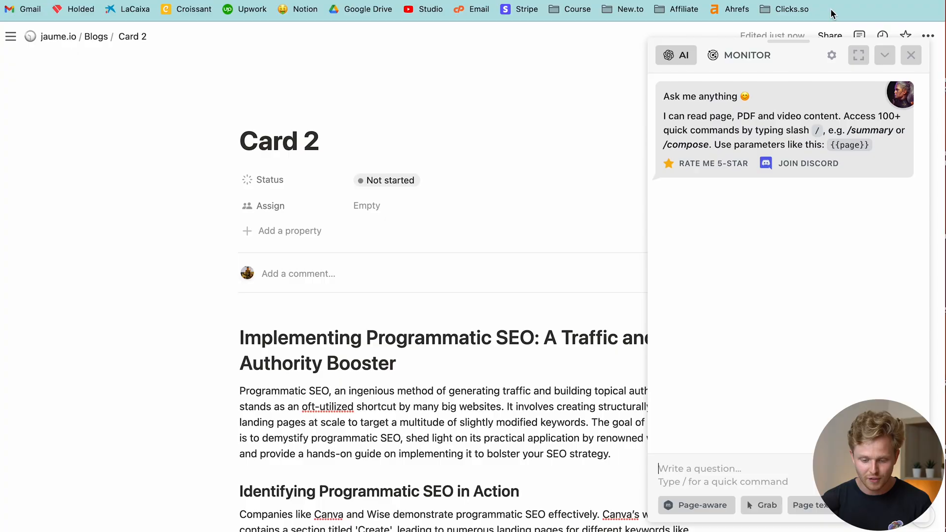
Run /midj on the Card 2 page text to get Midjourney prompts for the workspace illustration.
{"action": "type", "text": "/midj"}
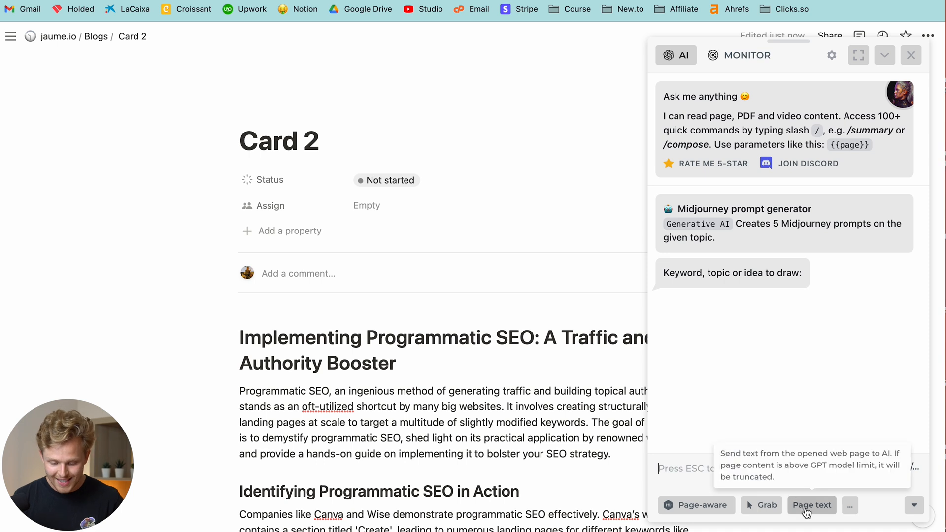
{"action": "left_click", "coordinate": [811, 505]}
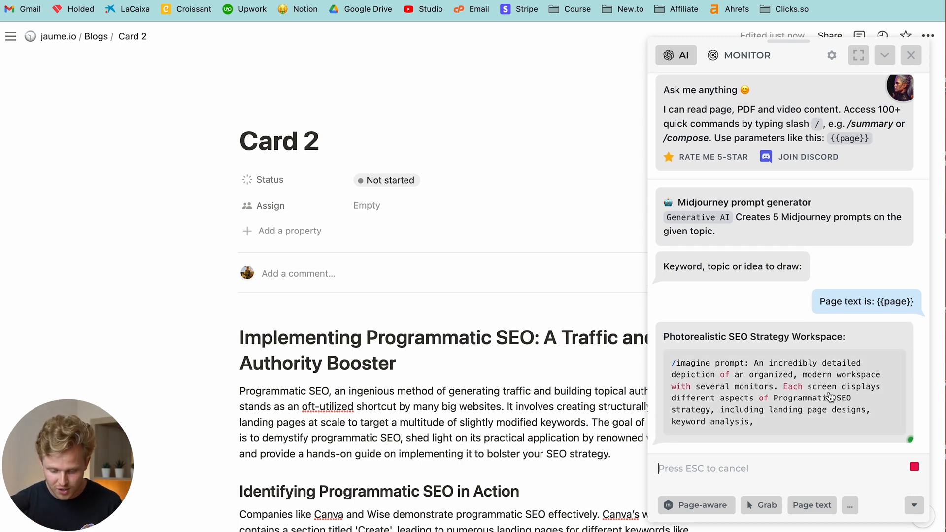
{"action": "scroll", "scroll_direction": "down", "scroll_amount": 3}
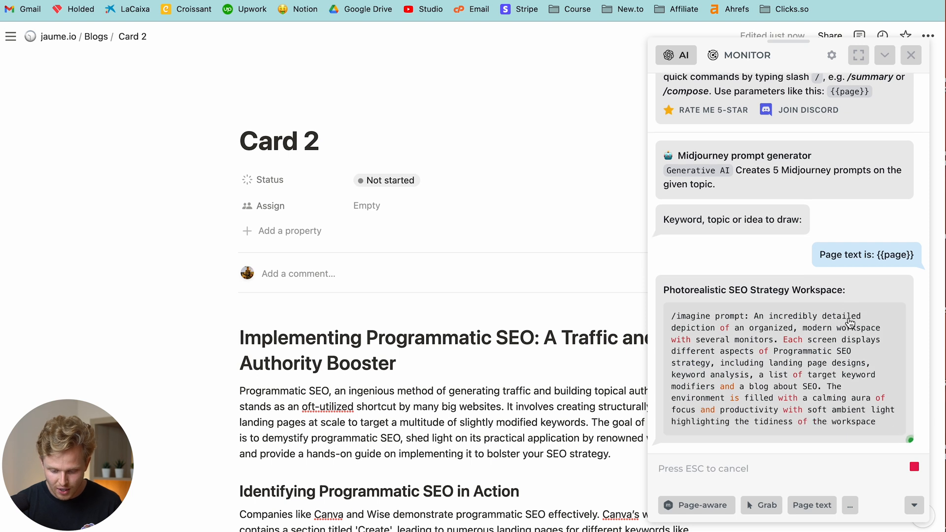
{"action": "scroll", "scroll_direction": "down", "scroll_amount": 3}
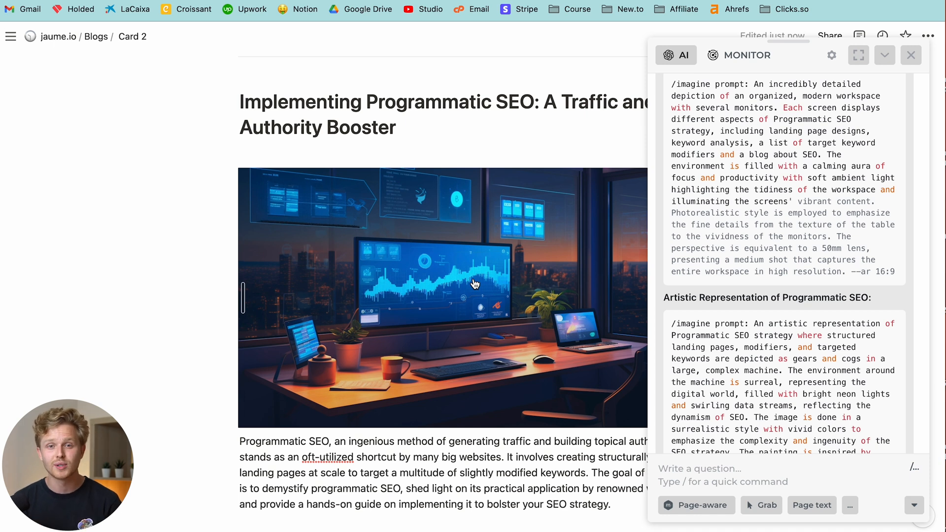
{"action": "scroll", "scroll_direction": "down", "scroll_amount": 3}
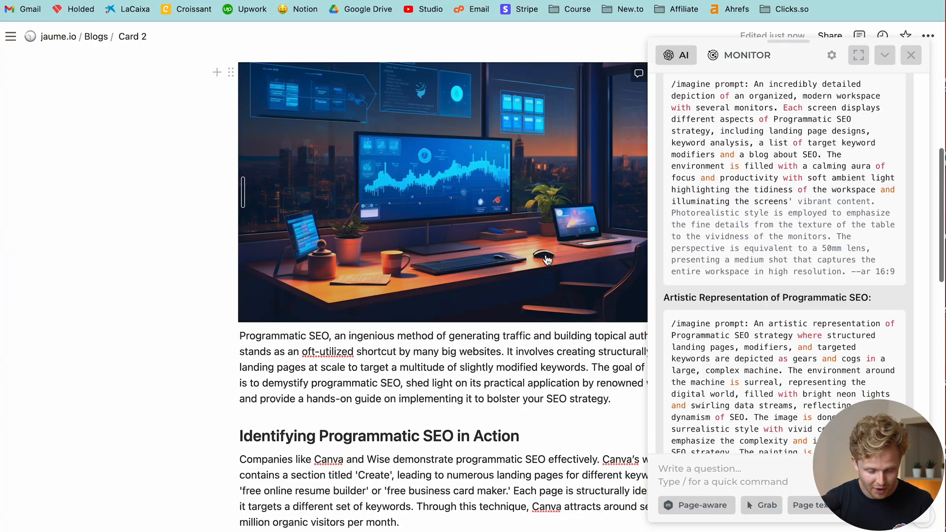